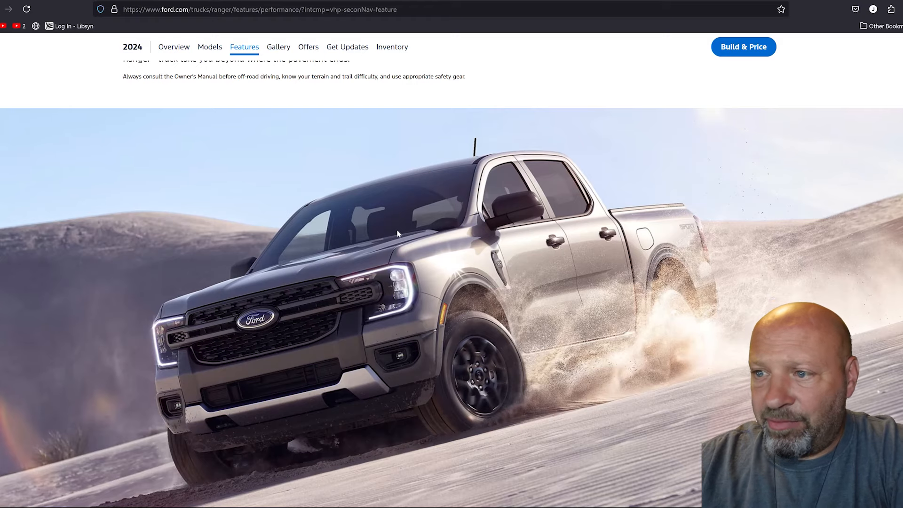
{"action": "mouse_move", "coordinate": [426, 196]}
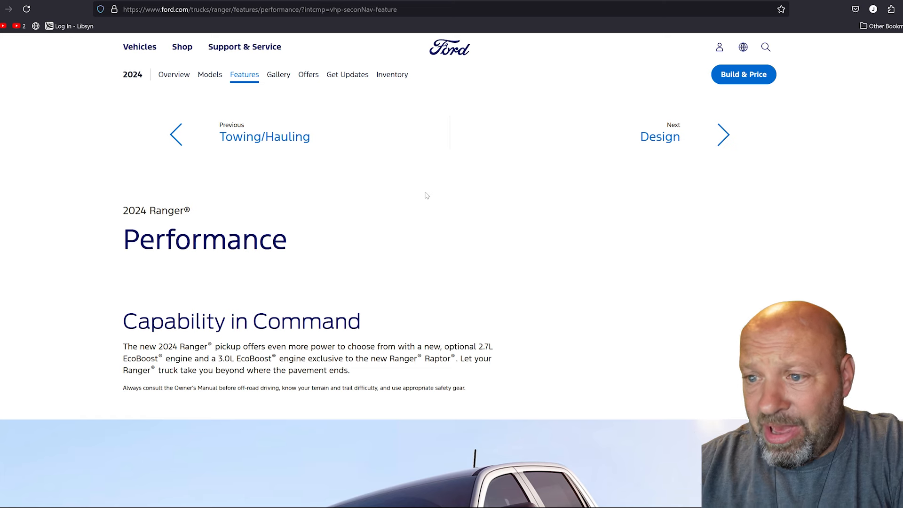
Scroll the 2024 Ranger overview down to the Models section with XL, XLT, Lariat and Raptor starting prices
{"action": "scroll", "scroll_direction": "down", "scroll_amount": 3}
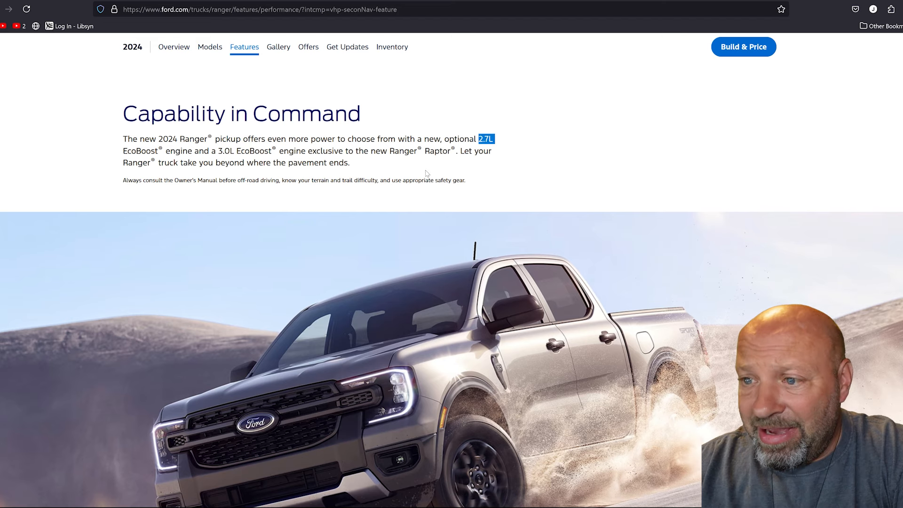
{"action": "scroll", "scroll_direction": "down", "scroll_amount": 3}
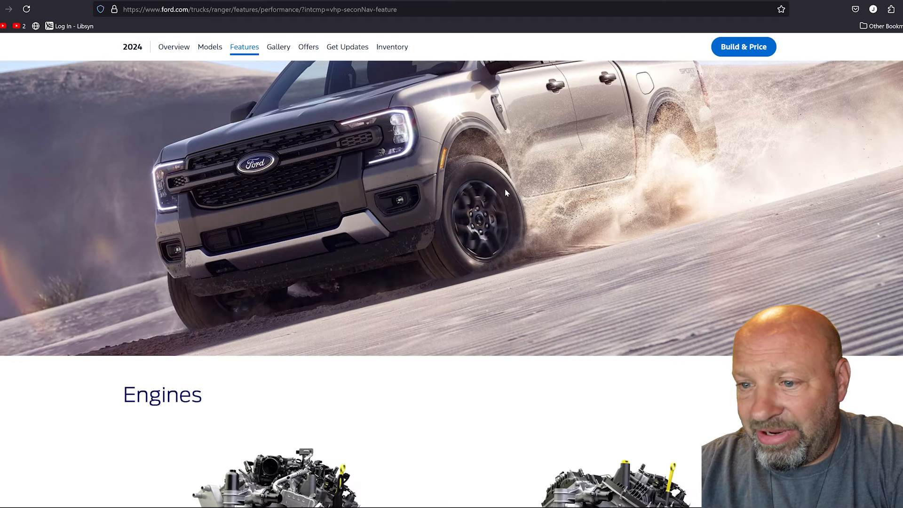
{"action": "scroll", "scroll_direction": "down", "scroll_amount": 3}
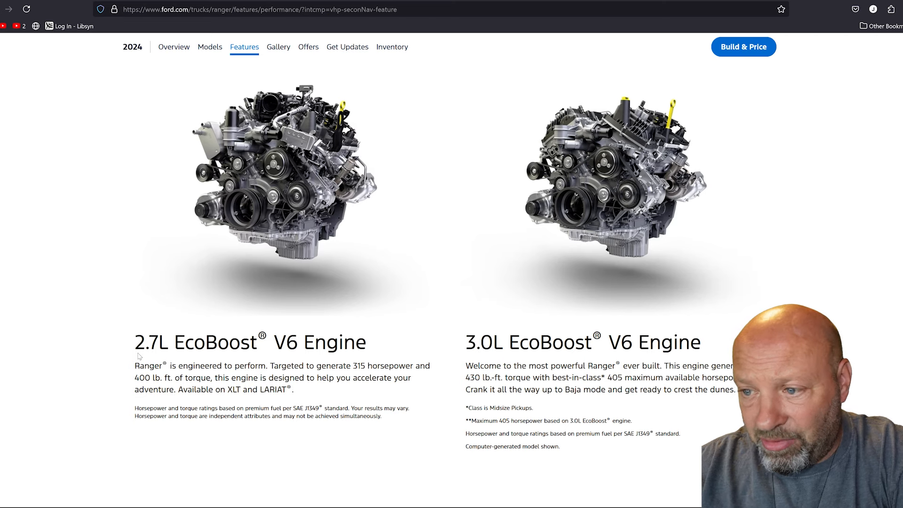
{"action": "mouse_move", "coordinate": [357, 370]}
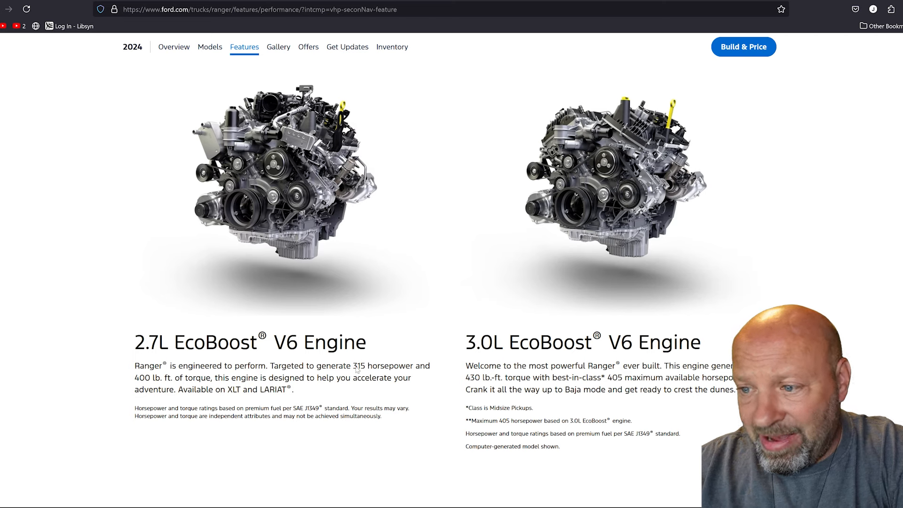
{"action": "mouse_move", "coordinate": [286, 373]}
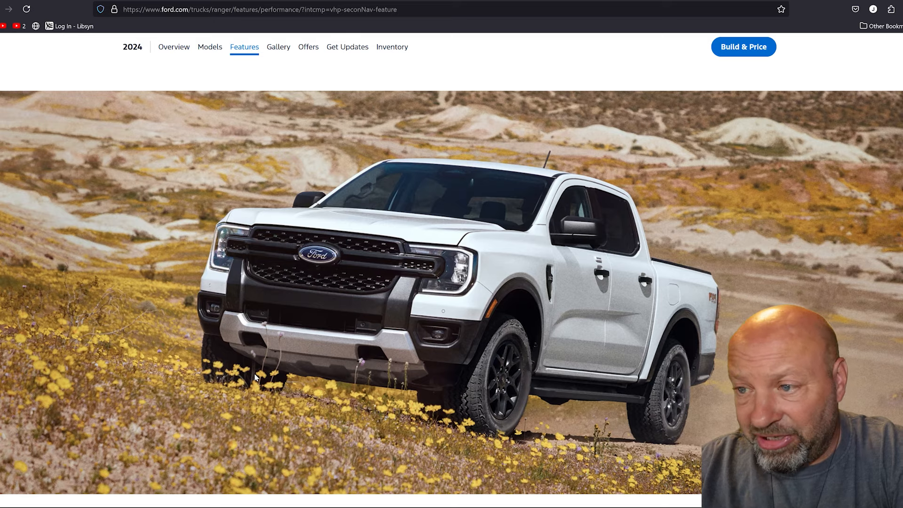
{"action": "scroll", "scroll_direction": "down", "scroll_amount": 3}
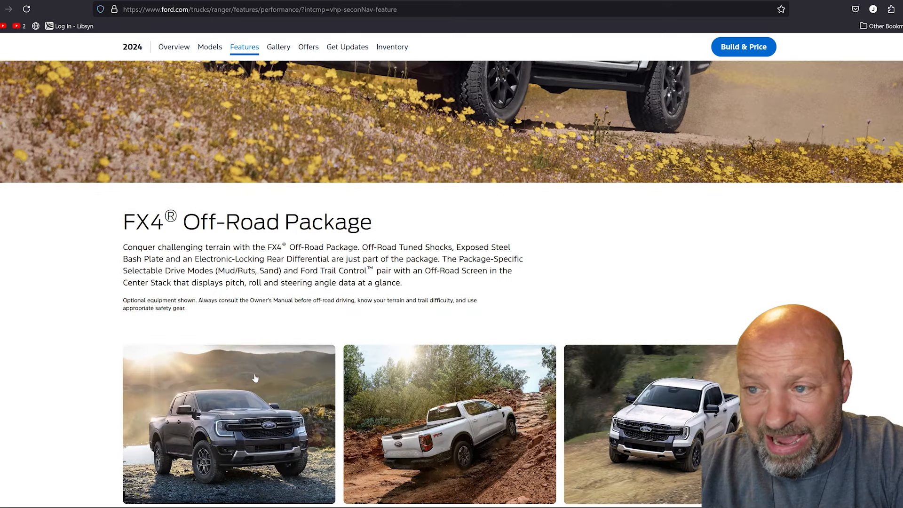
{"action": "scroll", "scroll_direction": "down", "scroll_amount": 3}
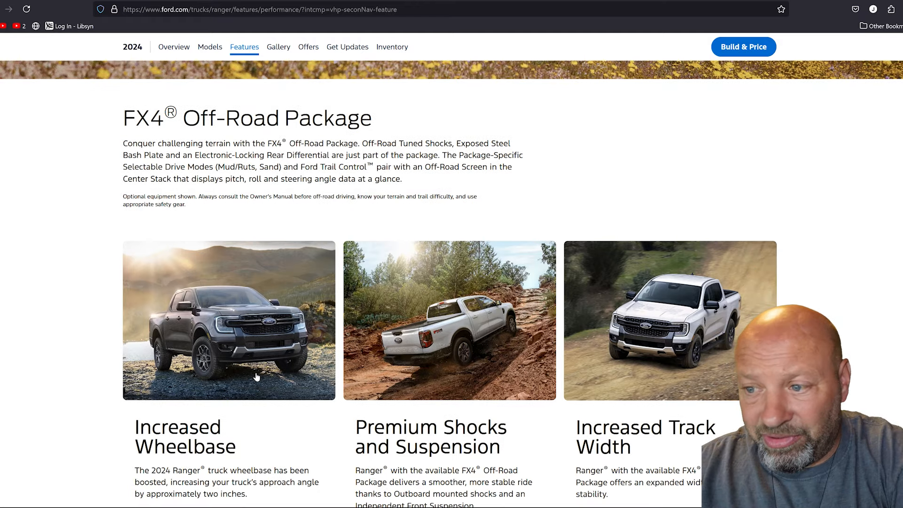
{"action": "scroll", "scroll_direction": "down", "scroll_amount": 3}
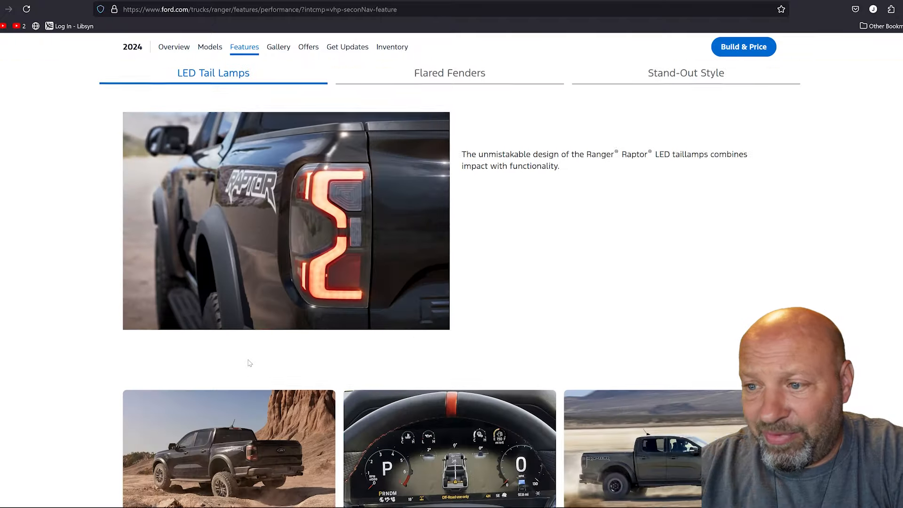
{"action": "scroll", "scroll_direction": "down", "scroll_amount": 3}
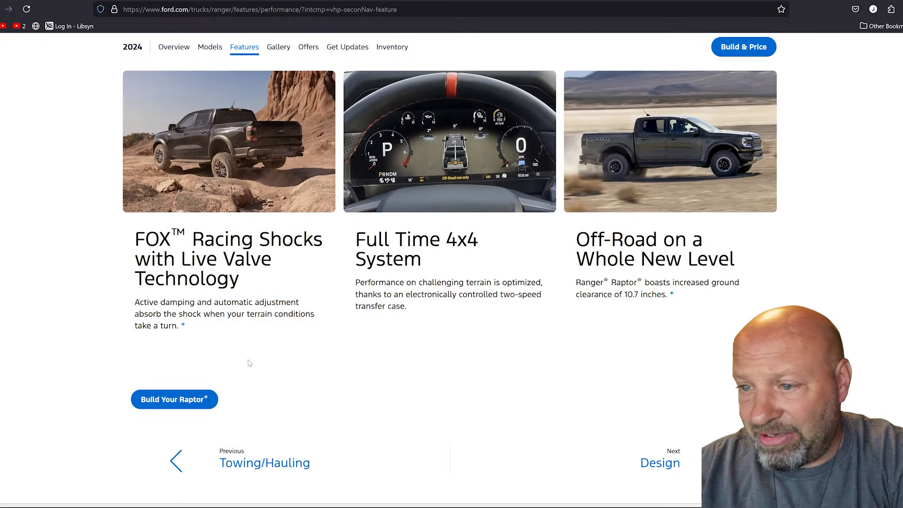
{"action": "scroll", "scroll_direction": "down", "scroll_amount": 3}
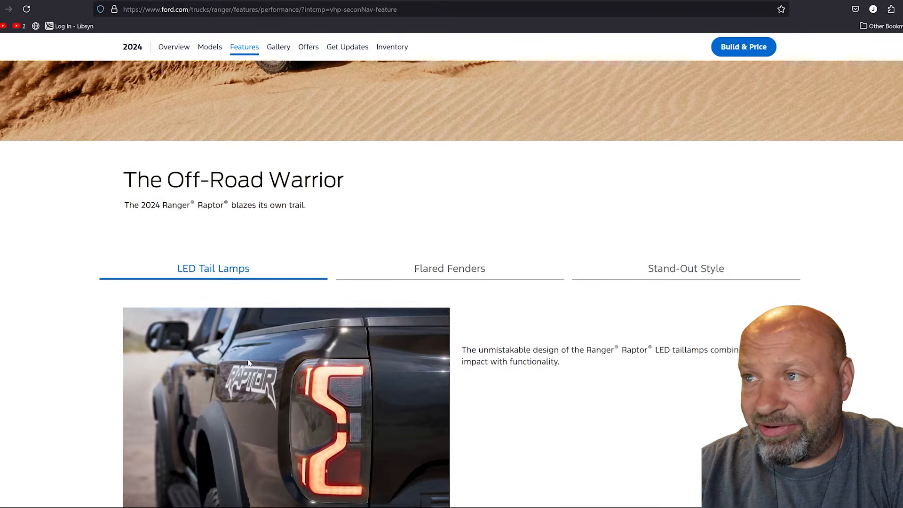
{"action": "scroll", "scroll_direction": "up", "scroll_amount": 3}
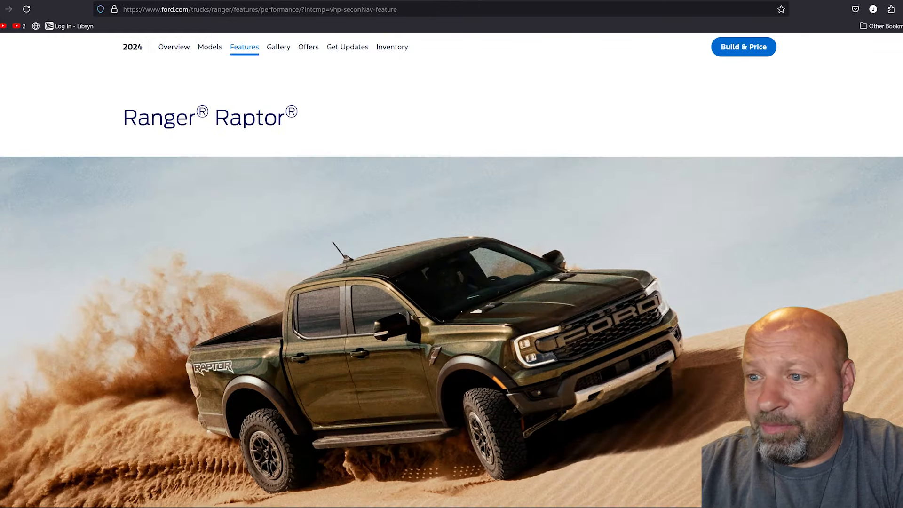
{"action": "scroll", "scroll_direction": "down", "scroll_amount": 3}
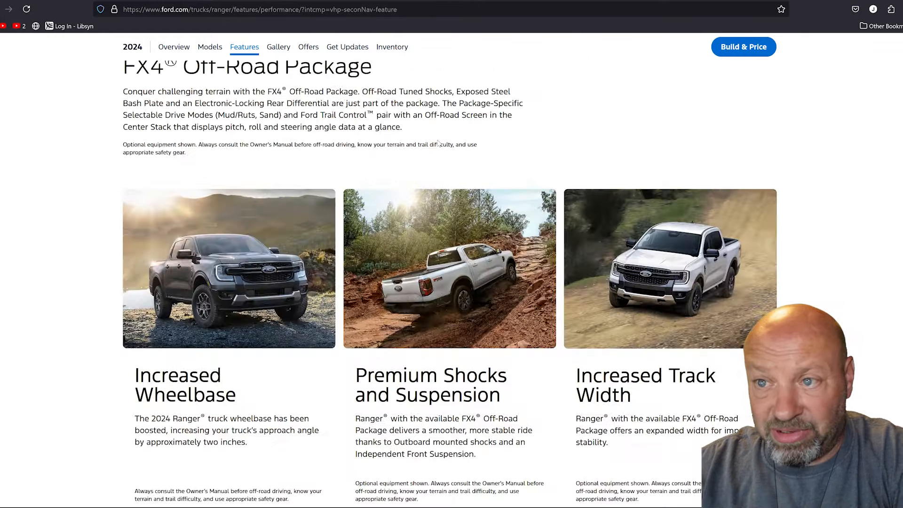
{"action": "scroll", "scroll_direction": "up", "scroll_amount": 3}
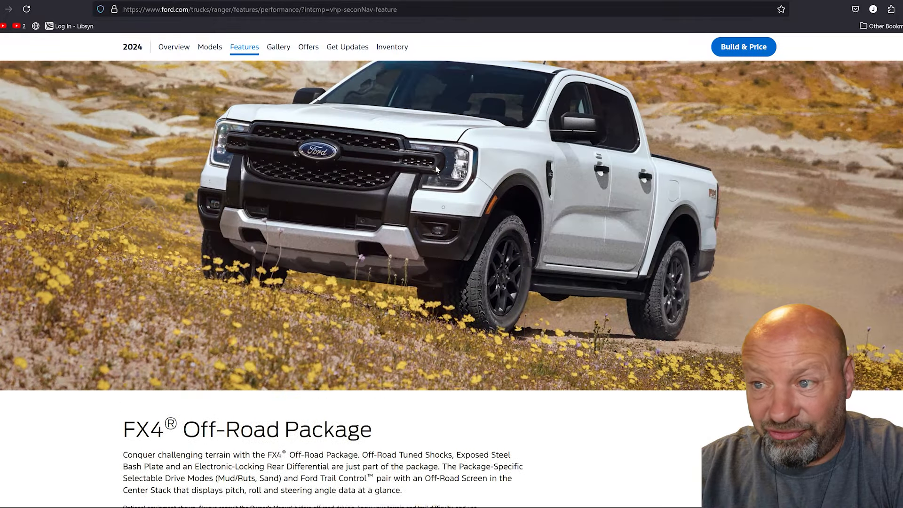
{"action": "scroll", "scroll_direction": "down", "scroll_amount": 3}
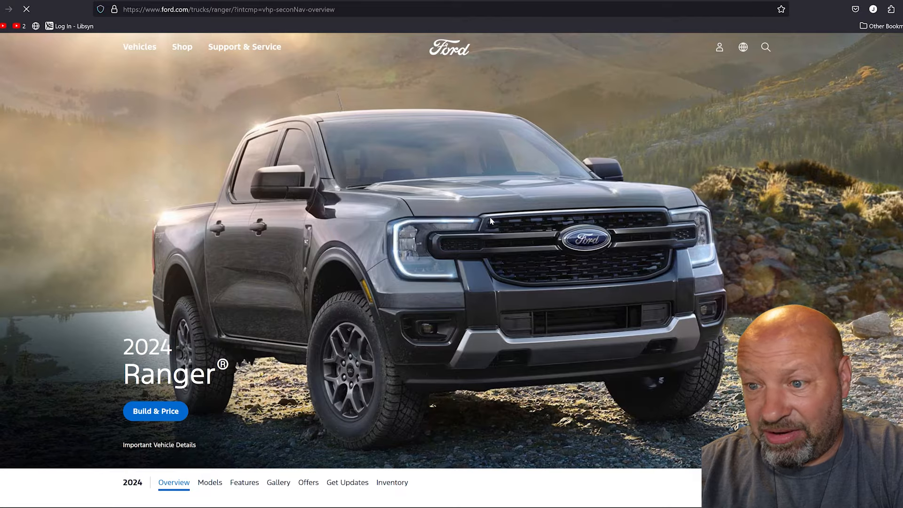
{"action": "scroll", "scroll_direction": "down", "scroll_amount": 3}
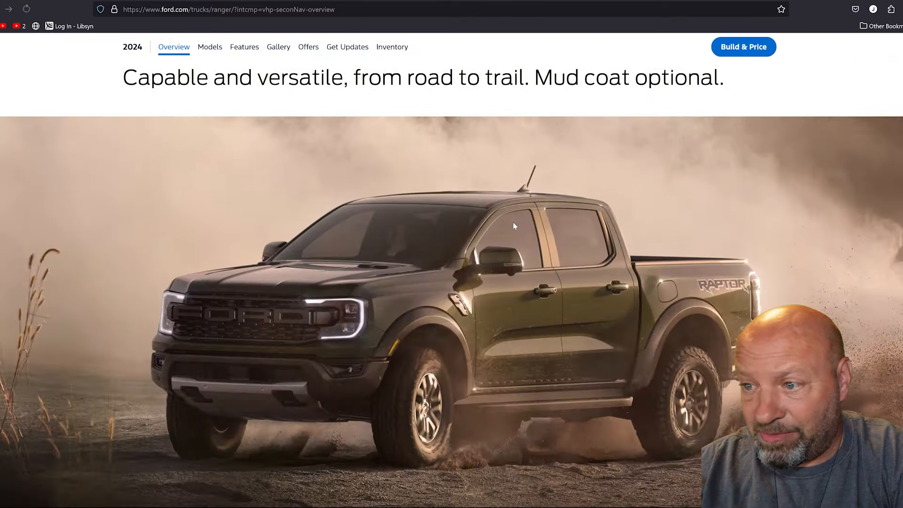
{"action": "scroll", "scroll_direction": "down", "scroll_amount": 3}
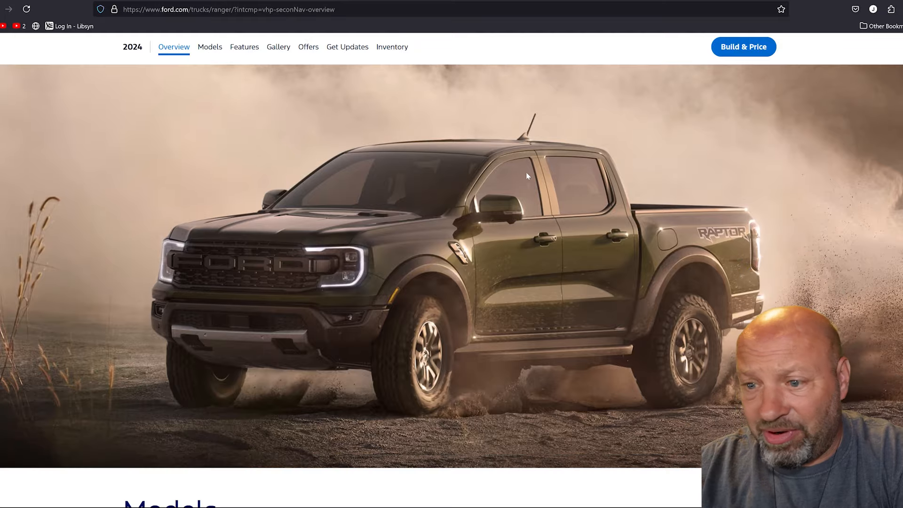
{"action": "scroll", "scroll_direction": "down", "scroll_amount": 3}
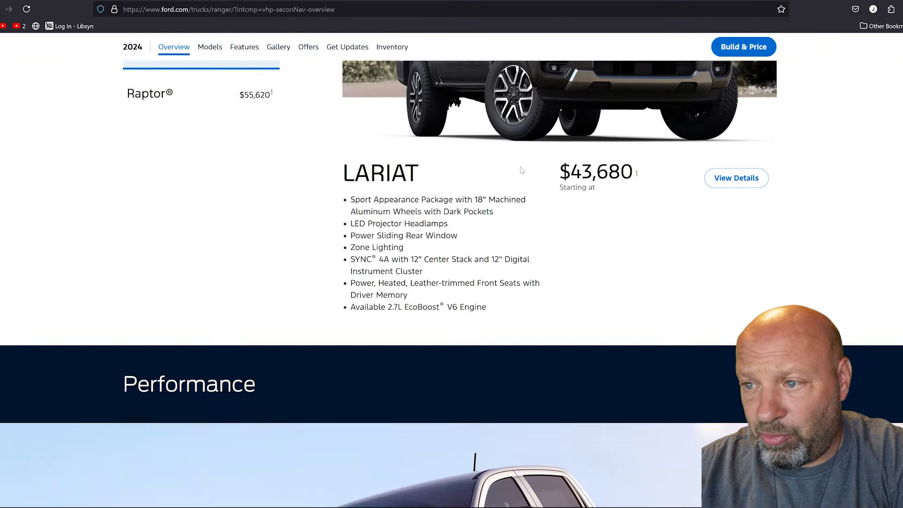
{"action": "scroll", "scroll_direction": "down", "scroll_amount": 3}
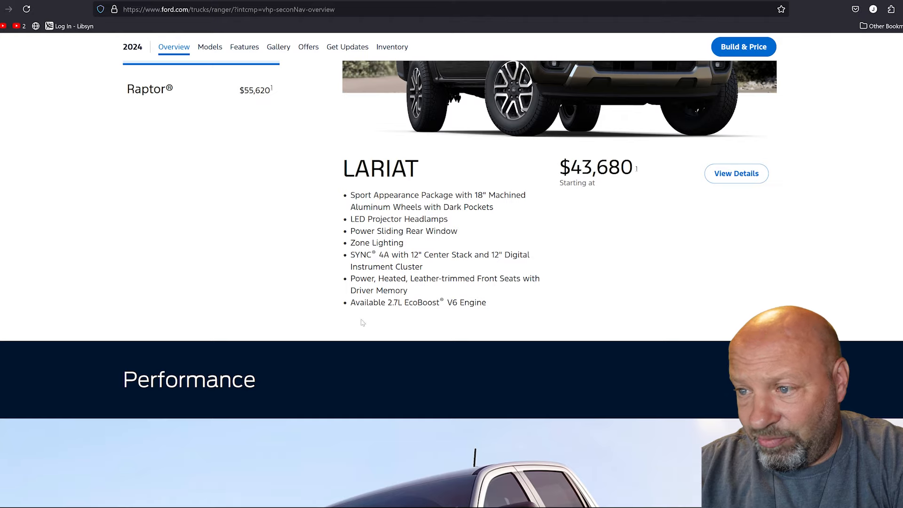
{"action": "scroll", "scroll_direction": "down", "scroll_amount": 3}
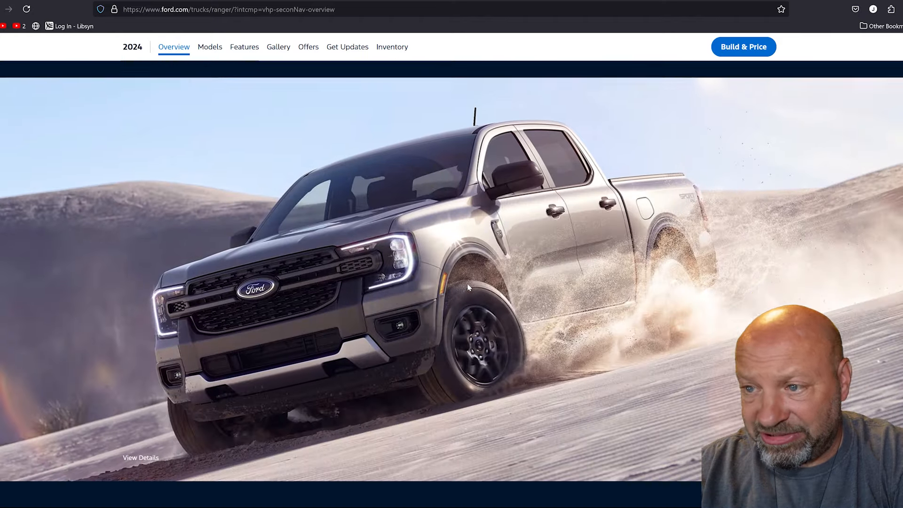
{"action": "scroll", "scroll_direction": "down", "scroll_amount": 3}
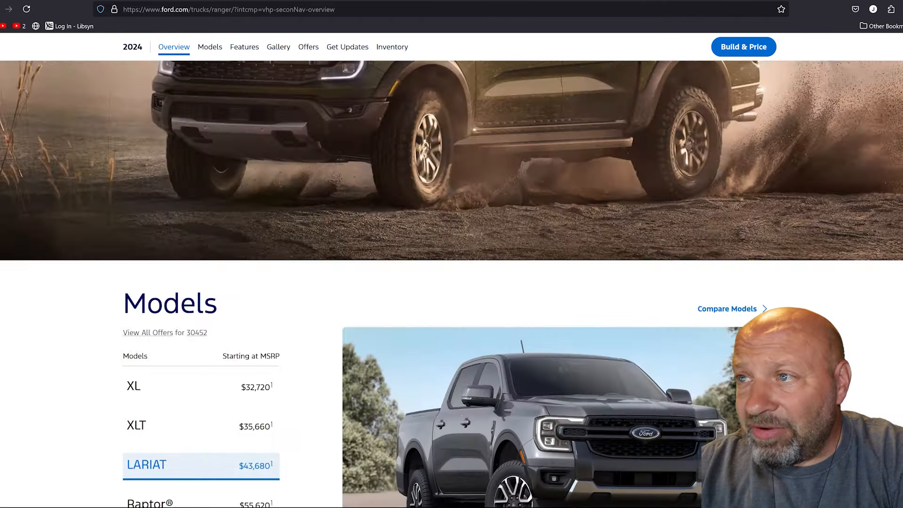
Start Build & Price for a Ranger XLT, review the 2.3L EcoBoost details, then move to the V6 performance page
{"action": "left_click", "coordinate": [743, 47]}
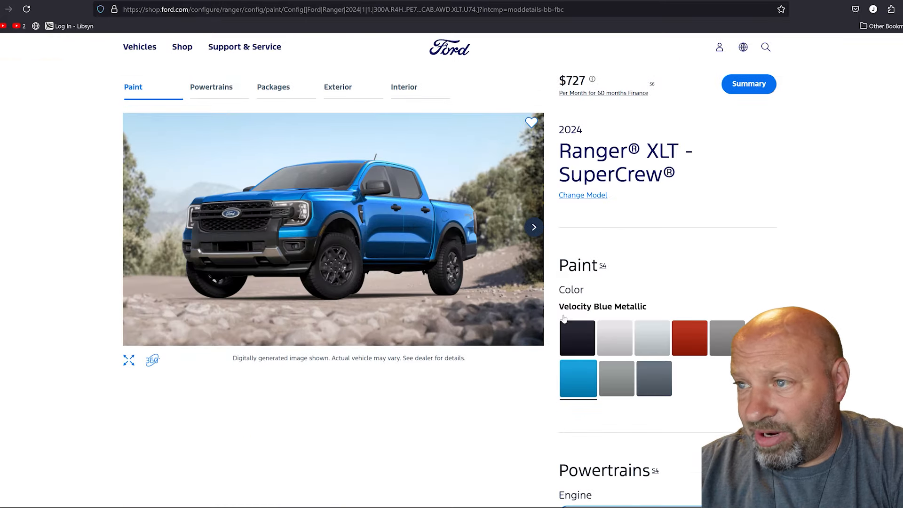
{"action": "mouse_move", "coordinate": [484, 236]}
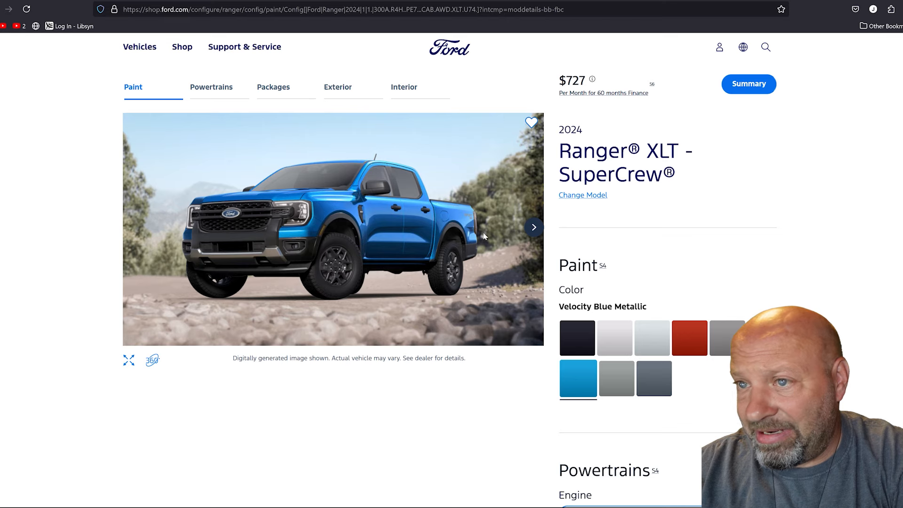
{"action": "scroll", "scroll_direction": "down", "scroll_amount": 3}
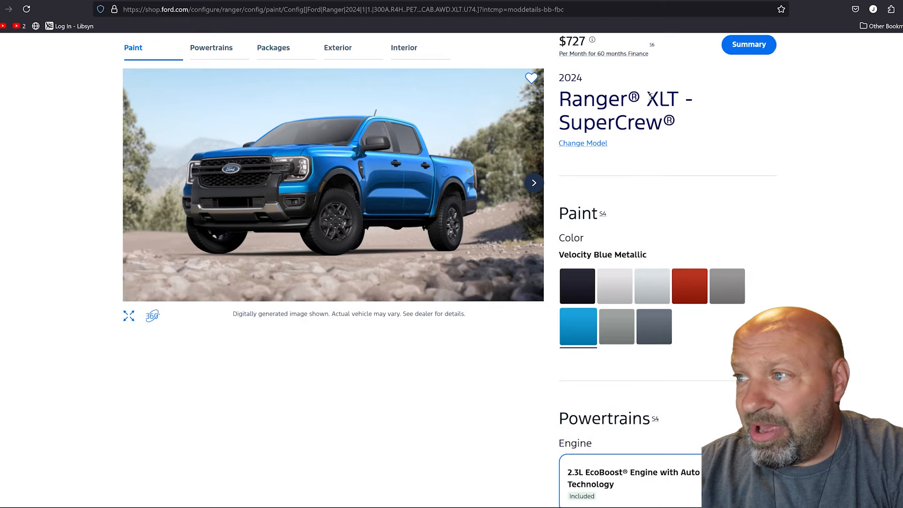
{"action": "double_click", "coordinate": [663, 99]}
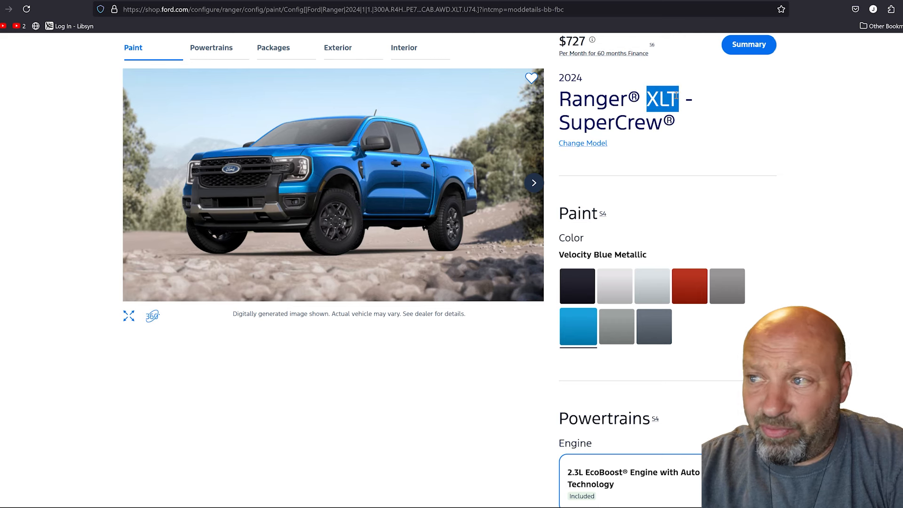
{"action": "mouse_move", "coordinate": [583, 150]}
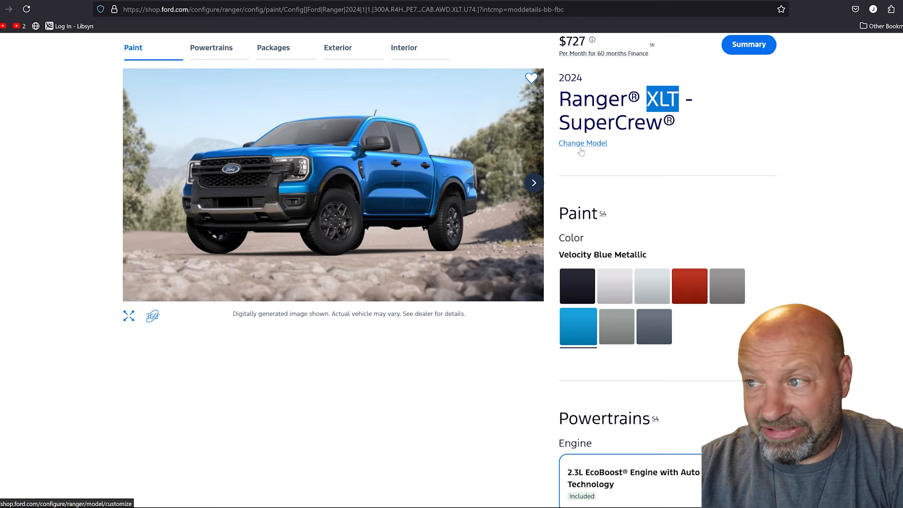
{"action": "mouse_move", "coordinate": [661, 234]}
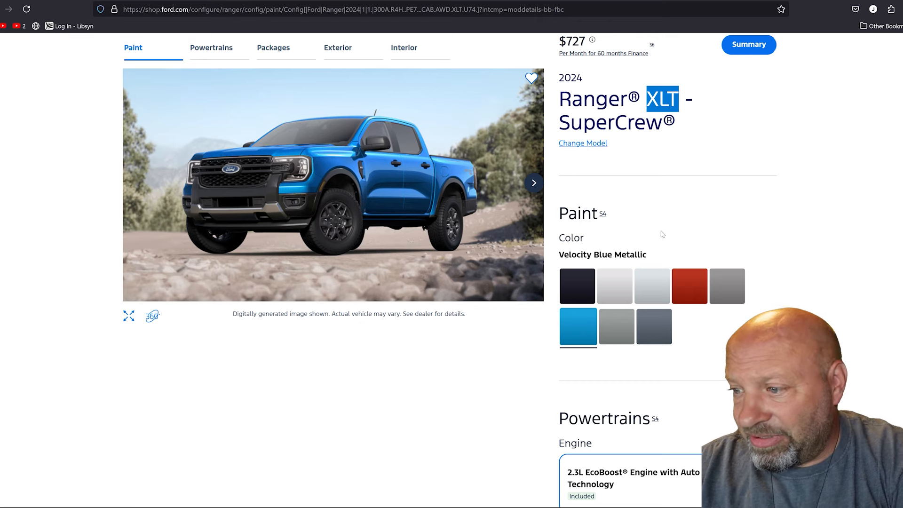
{"action": "scroll", "scroll_direction": "down", "scroll_amount": 3}
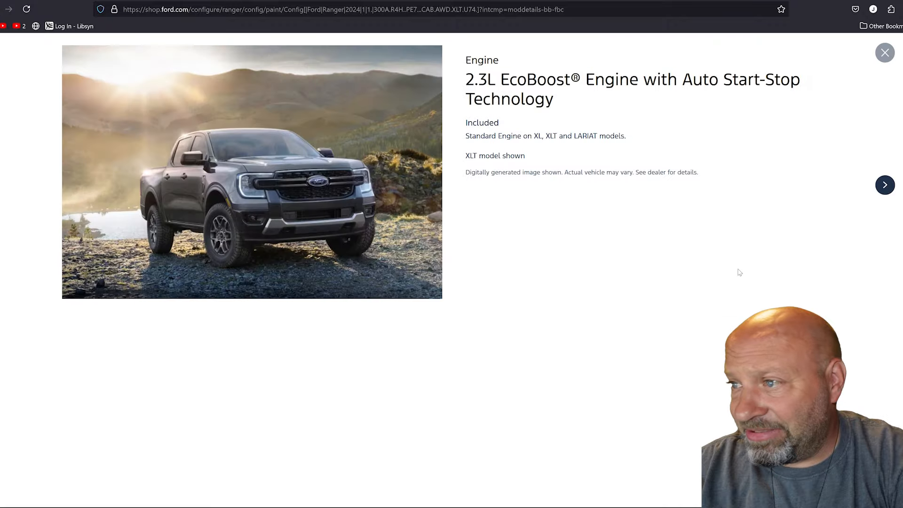
{"action": "left_click", "coordinate": [884, 52]}
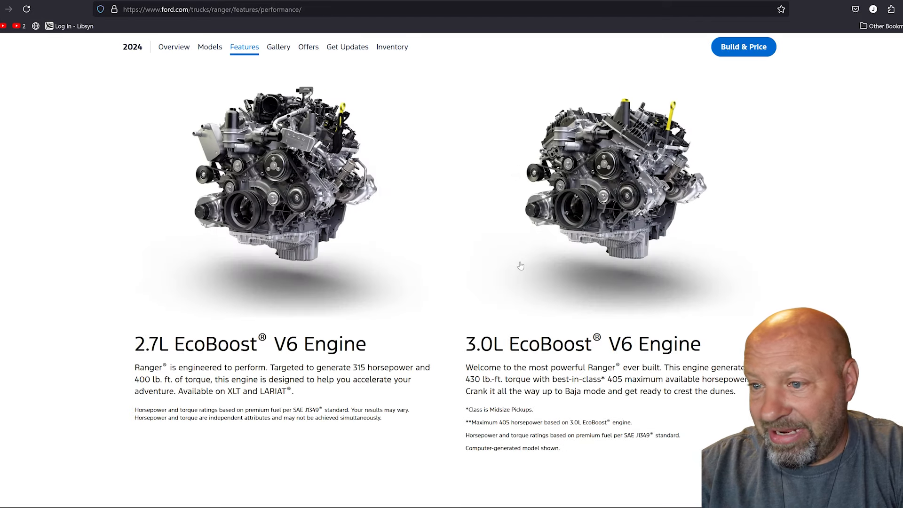
Scroll the engine-options article to the 2.7L V6 section and highlight its 315 hp and 400 lb-ft figures
{"action": "scroll", "scroll_direction": "down", "scroll_amount": 3}
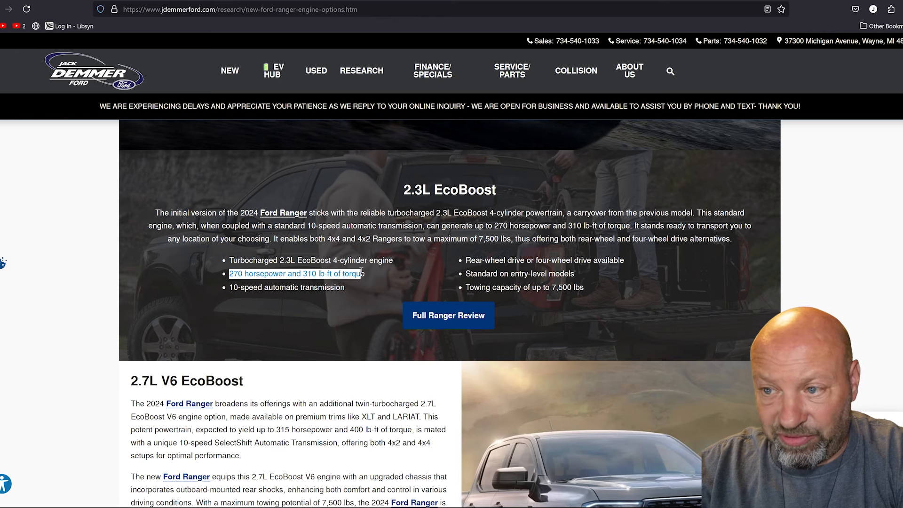
{"action": "mouse_move", "coordinate": [445, 250]}
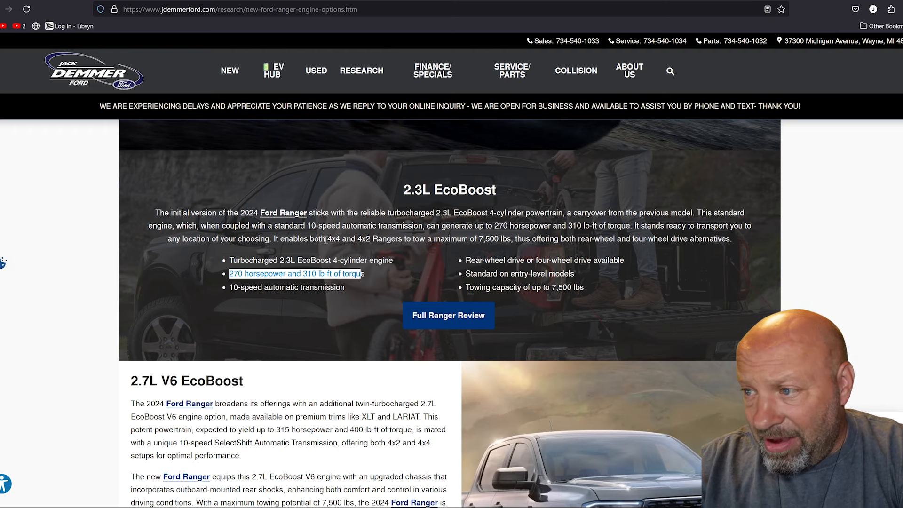
{"action": "scroll", "scroll_direction": "down", "scroll_amount": 3}
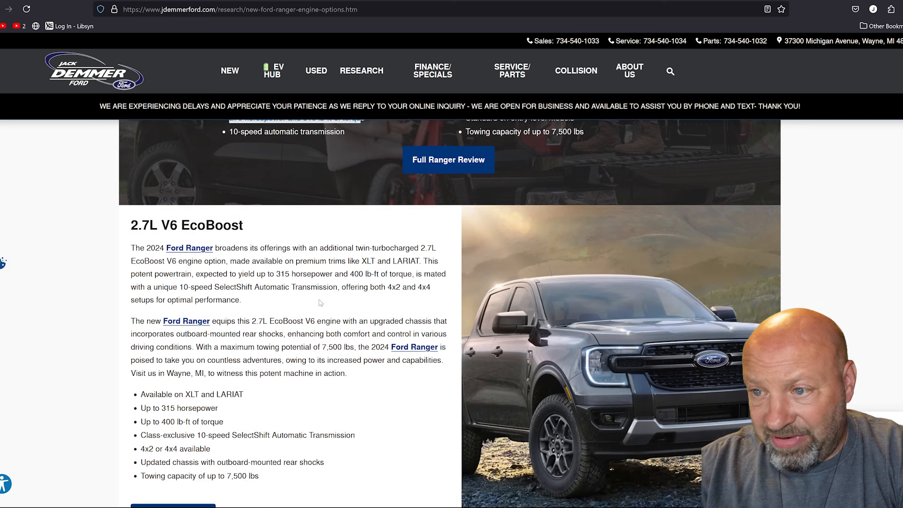
{"action": "left_click_drag", "start_coordinate": [277, 274], "coordinate": [358, 273]}
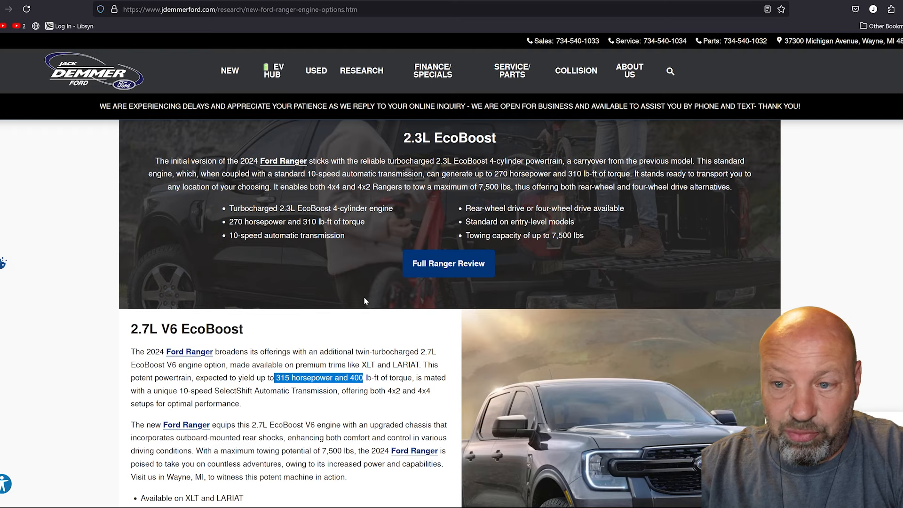
{"action": "scroll", "scroll_direction": "down", "scroll_amount": 3}
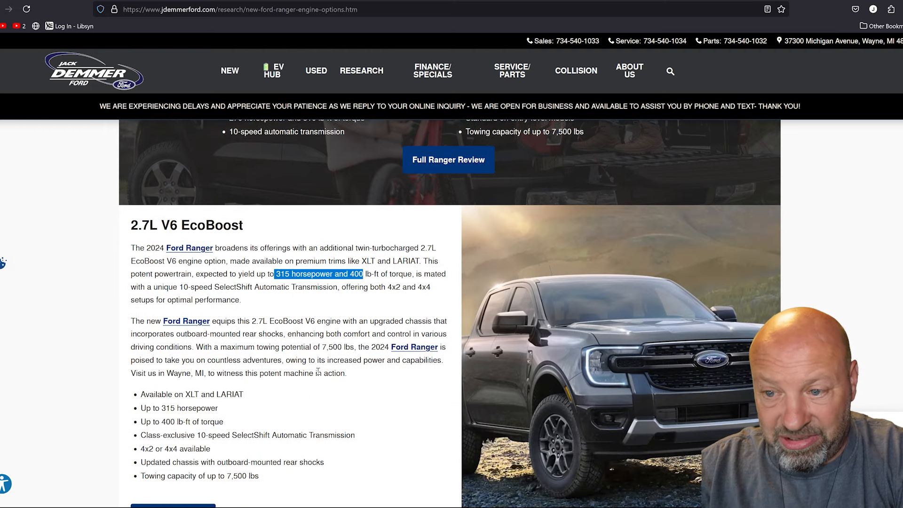
{"action": "scroll", "scroll_direction": "down", "scroll_amount": 3}
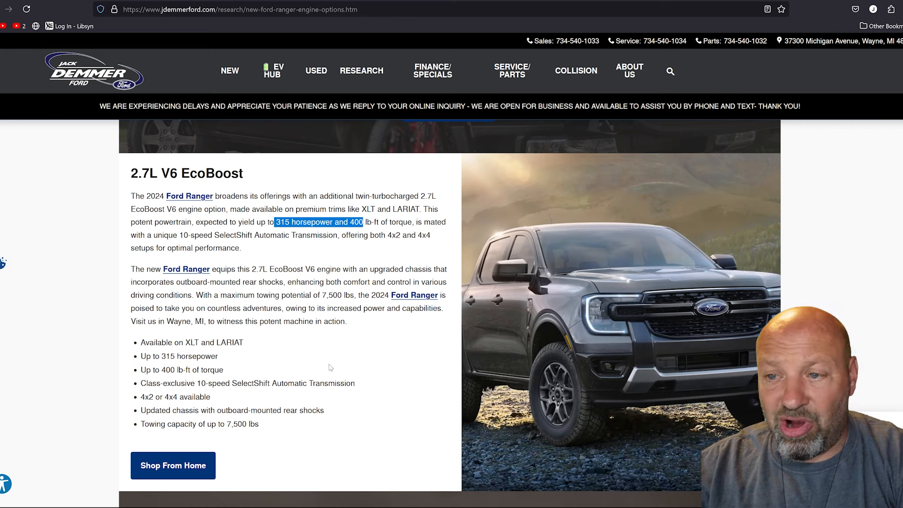
{"action": "mouse_move", "coordinate": [347, 378]}
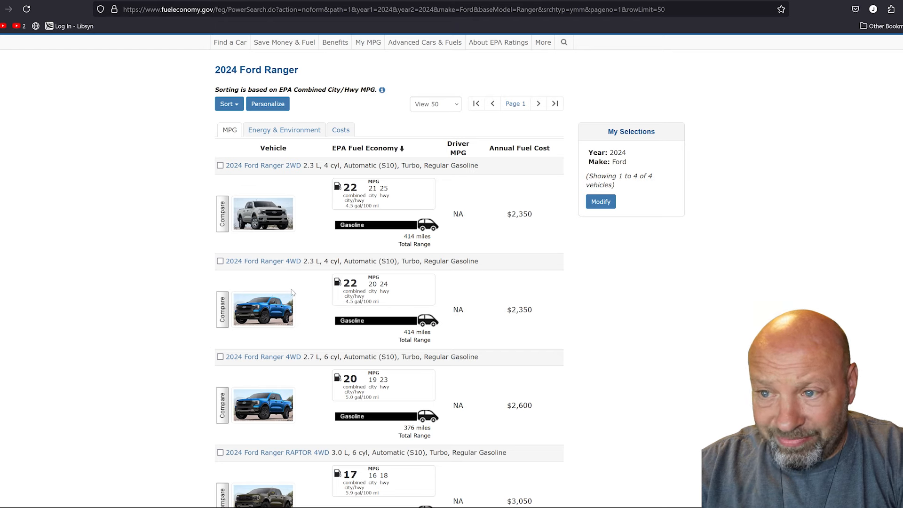
{"action": "mouse_move", "coordinate": [291, 288]}
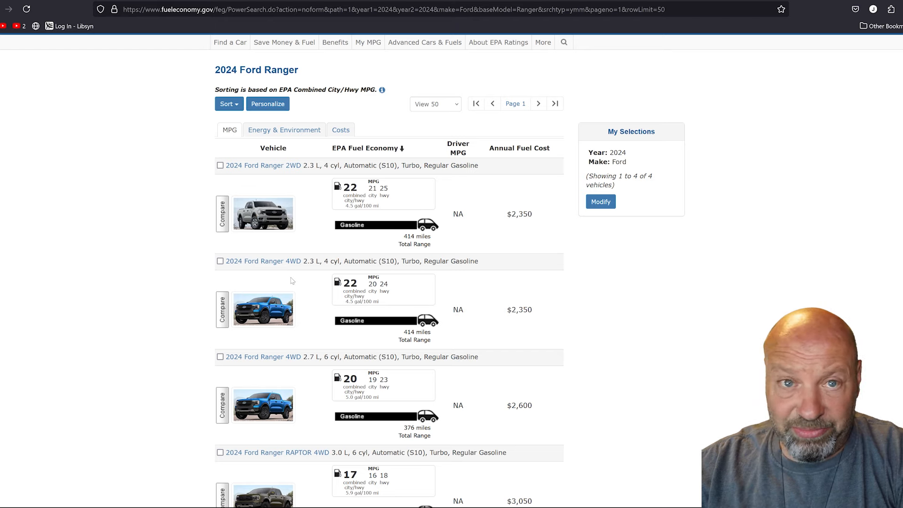
{"action": "mouse_move", "coordinate": [265, 269]}
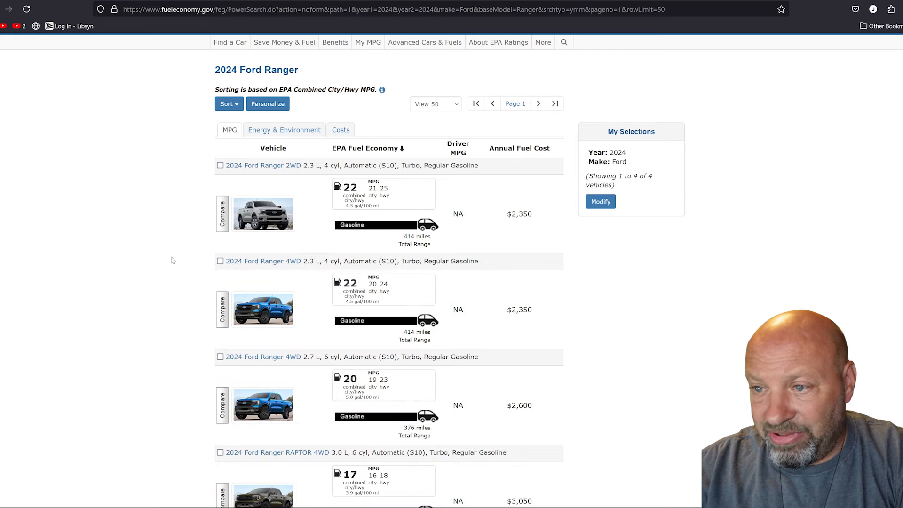
{"action": "mouse_move", "coordinate": [263, 261]}
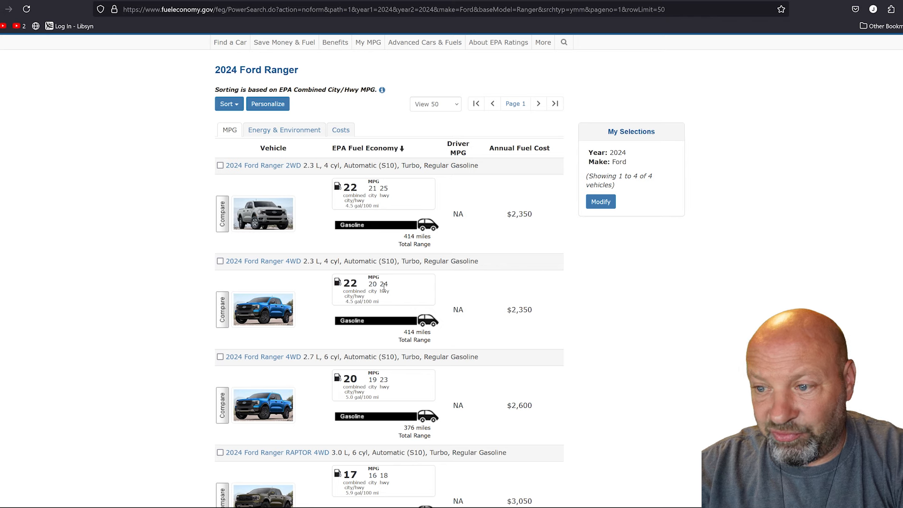
{"action": "mouse_move", "coordinate": [428, 363]}
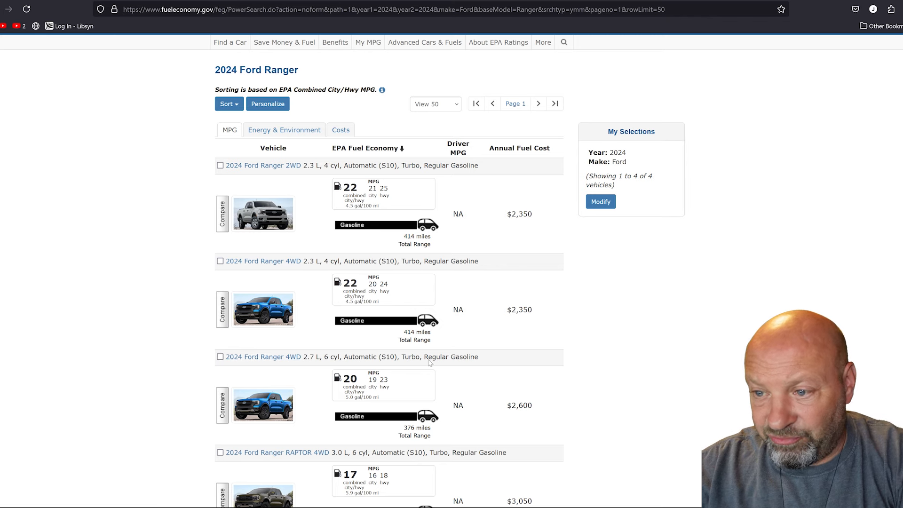
{"action": "mouse_move", "coordinate": [309, 361]}
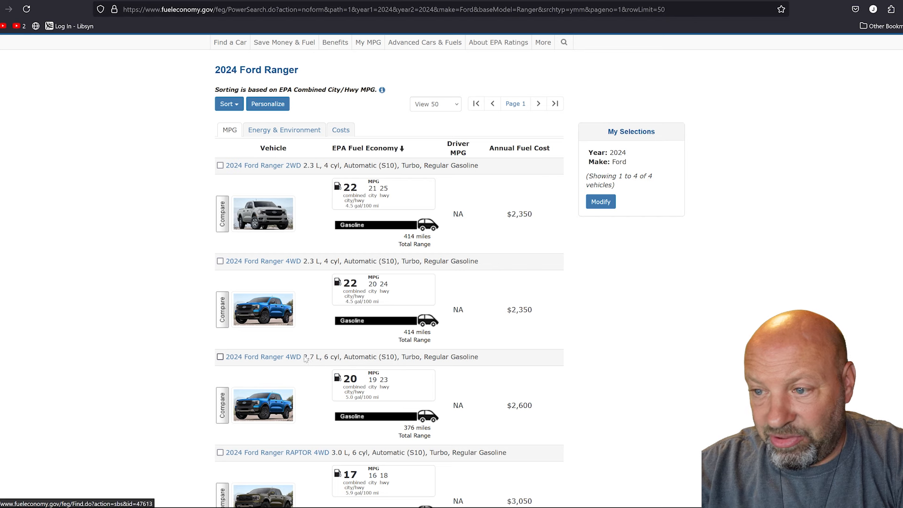
{"action": "mouse_move", "coordinate": [381, 388]}
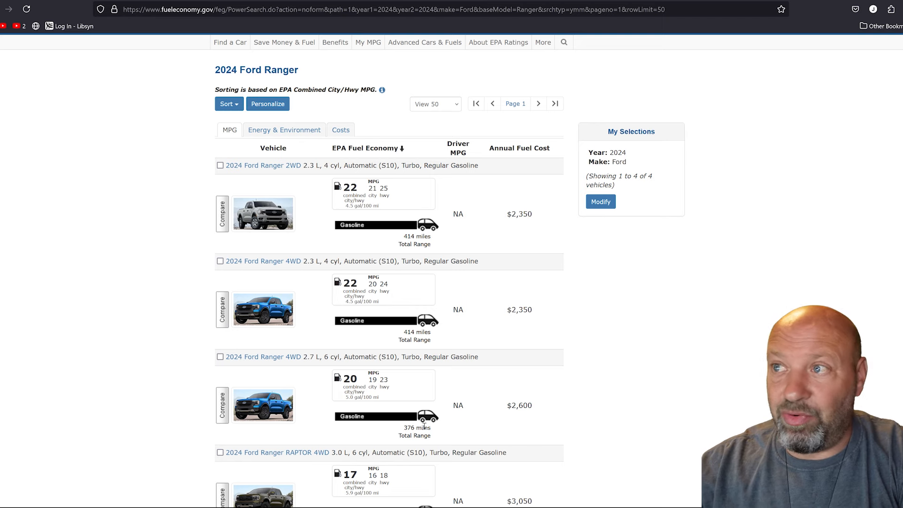
{"action": "mouse_move", "coordinate": [562, 243]}
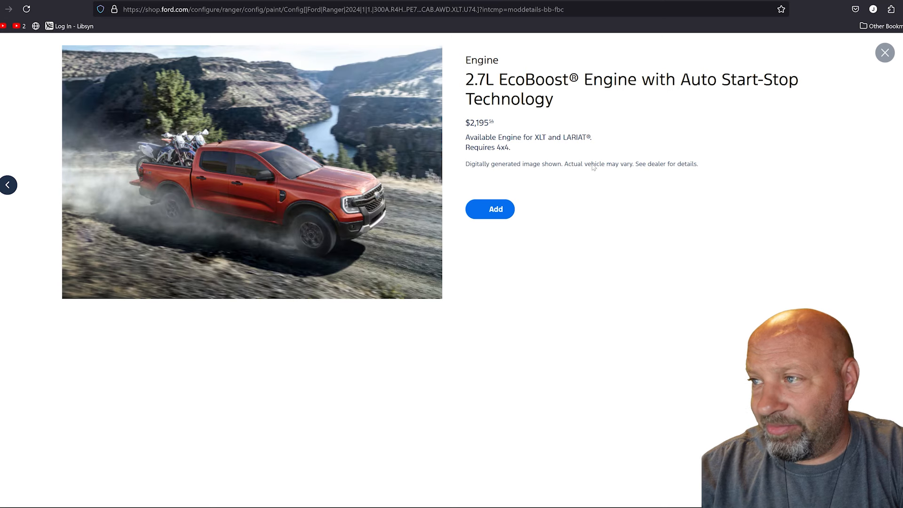
Close the 2.7L EcoBoost detail panel to return to Powertrains showing its $2,195 upcharge
{"action": "left_click", "coordinate": [884, 52]}
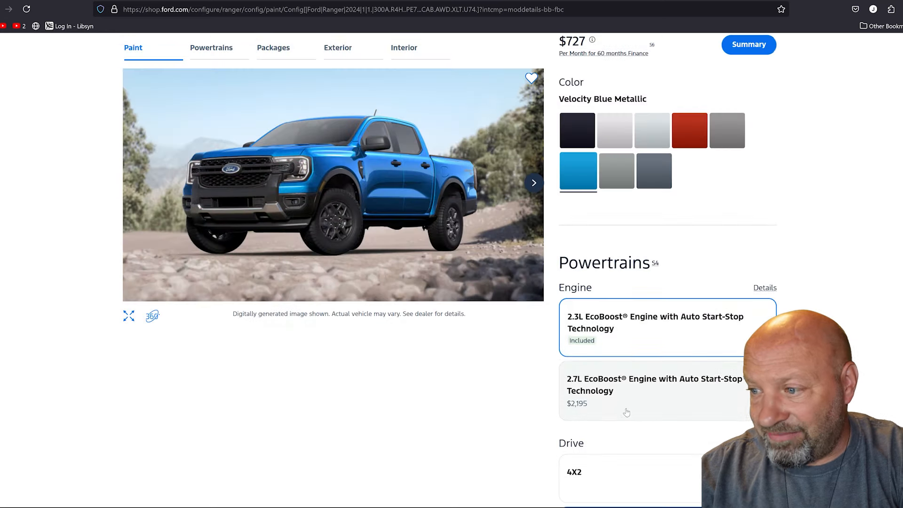
{"action": "mouse_move", "coordinate": [520, 347]}
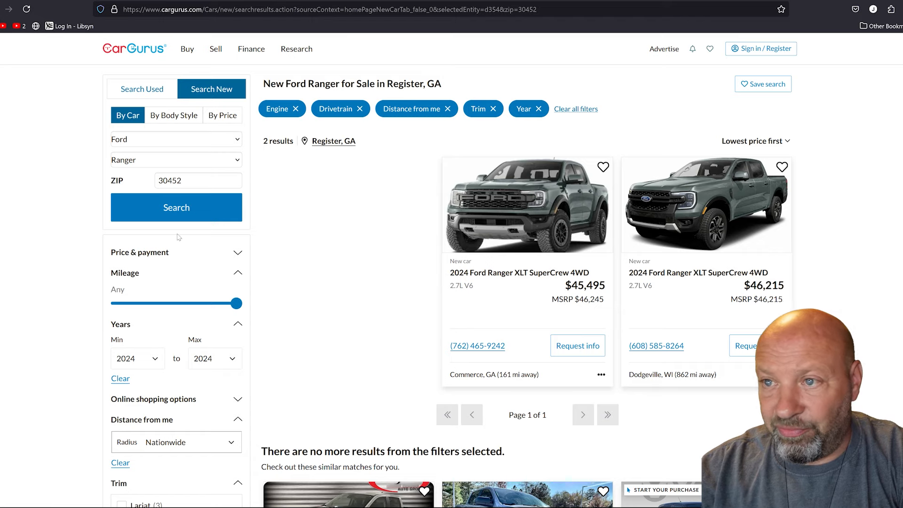
Scroll the CarGurus results for new 2024 Ranger XLT 4WD 2.7L V6 trucks, two listings at $45,495 and $46,215
{"action": "scroll", "scroll_direction": "down", "scroll_amount": 3}
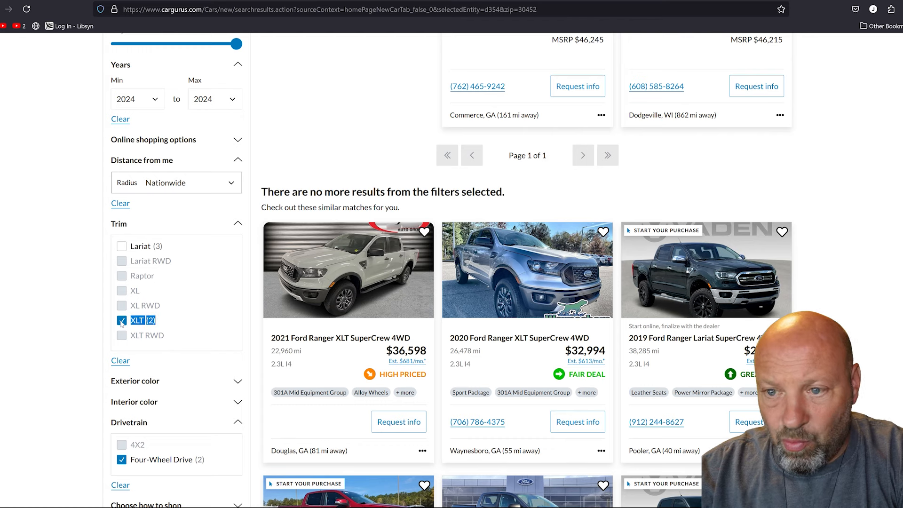
{"action": "scroll", "scroll_direction": "down", "scroll_amount": 3}
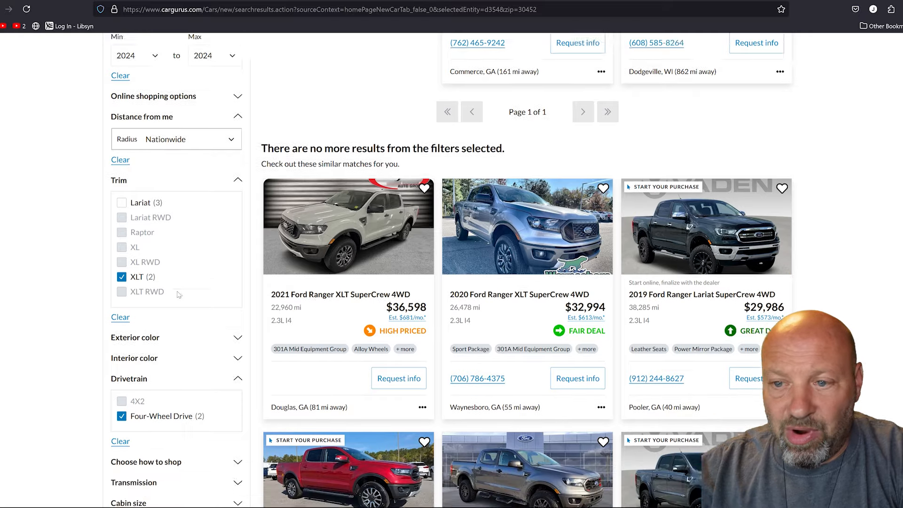
{"action": "scroll", "scroll_direction": "down", "scroll_amount": 3}
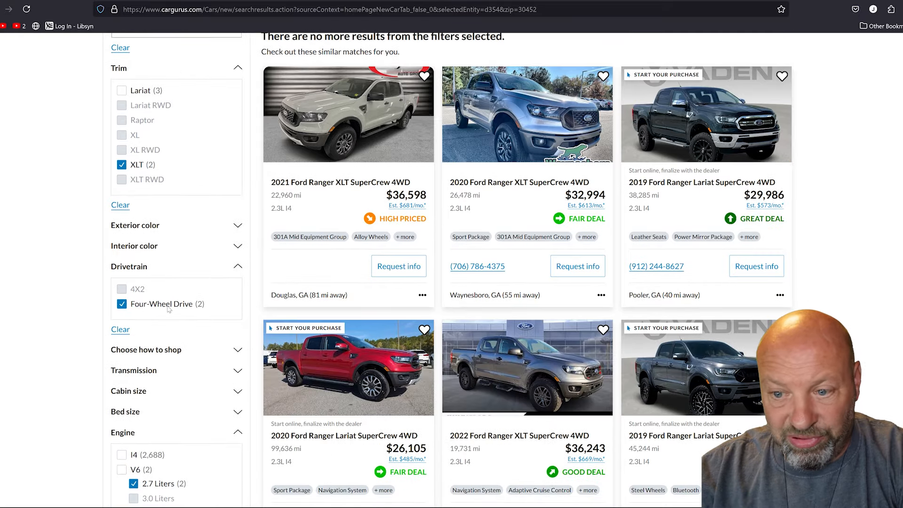
{"action": "scroll", "scroll_direction": "down", "scroll_amount": 3}
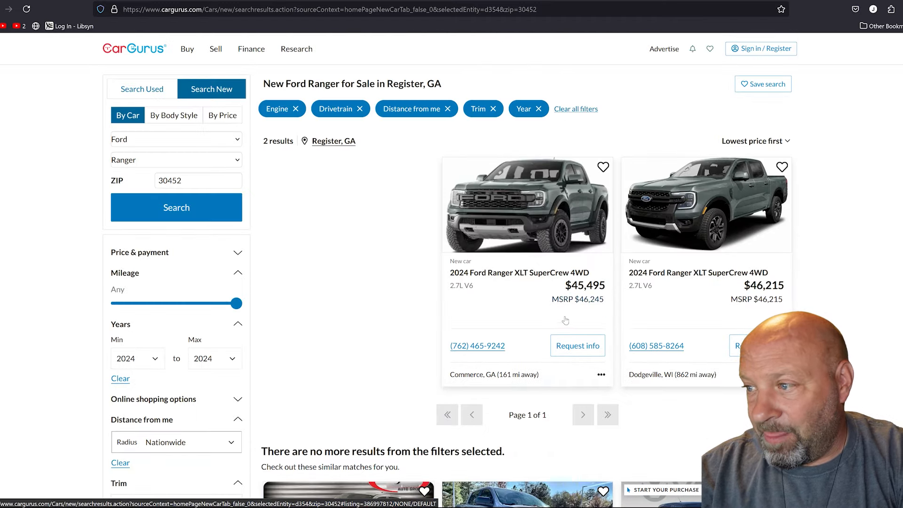
{"action": "mouse_move", "coordinate": [581, 304]}
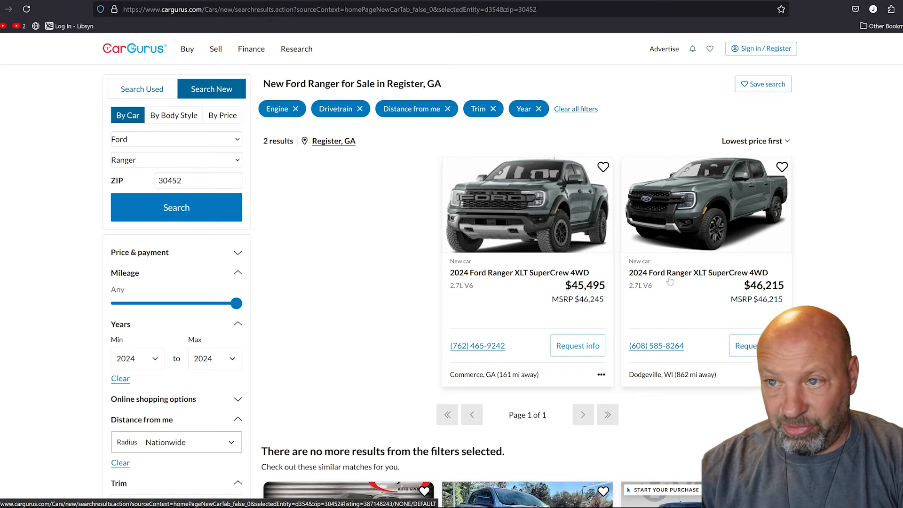
{"action": "mouse_move", "coordinate": [668, 280]}
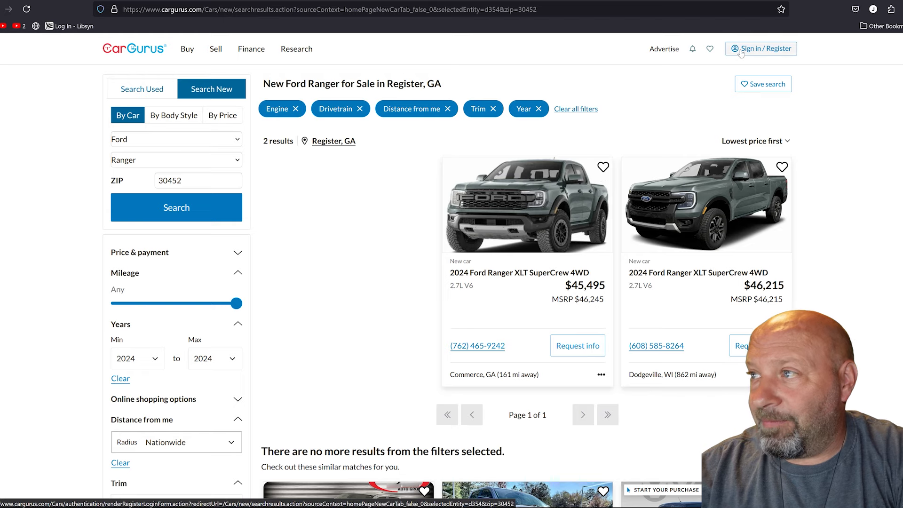
Remove the 2.7L engine filter so all 2,691 2024 XLT 4WD Rangers show, sorted lowest price first
{"action": "left_click", "coordinate": [295, 108]}
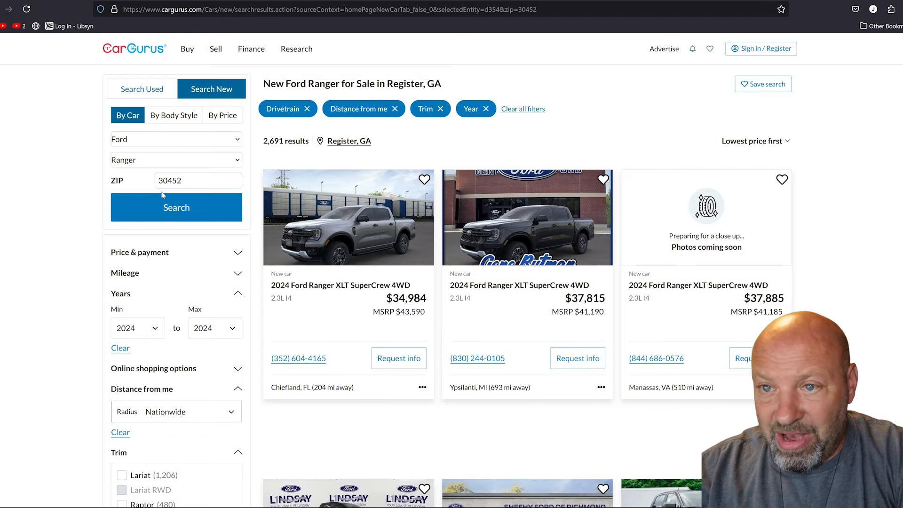
{"action": "scroll", "scroll_direction": "down", "scroll_amount": 3}
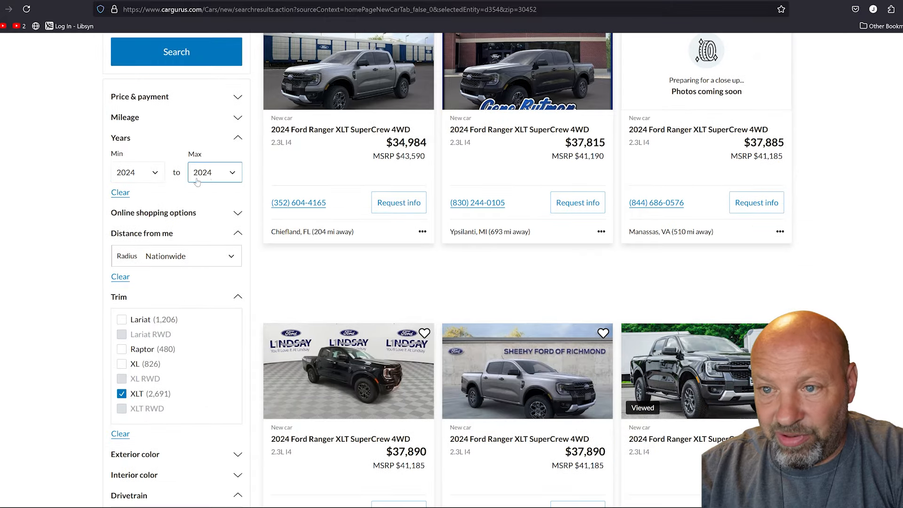
{"action": "scroll", "scroll_direction": "down", "scroll_amount": 3}
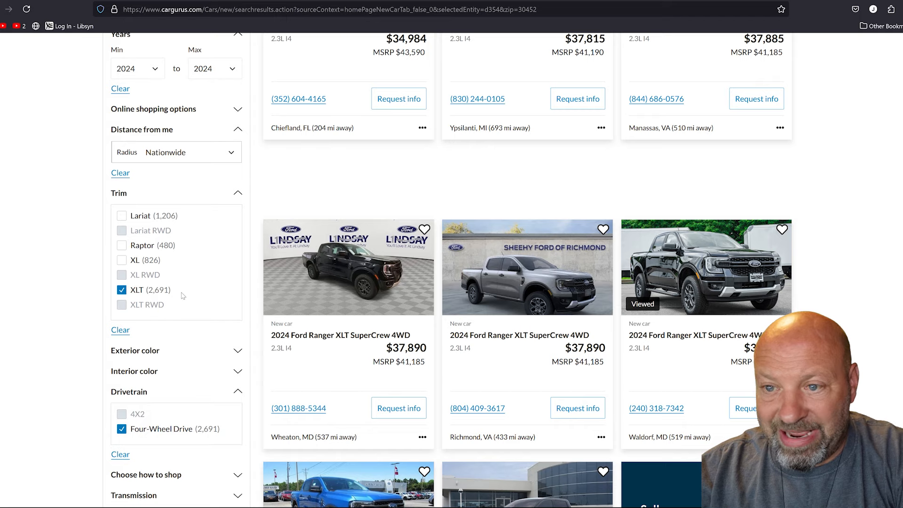
{"action": "scroll", "scroll_direction": "down", "scroll_amount": 3}
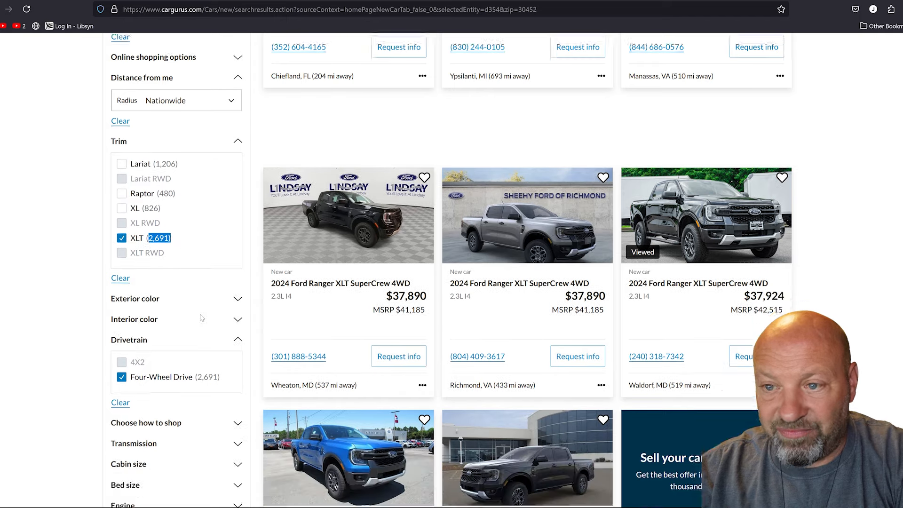
{"action": "scroll", "scroll_direction": "down", "scroll_amount": 3}
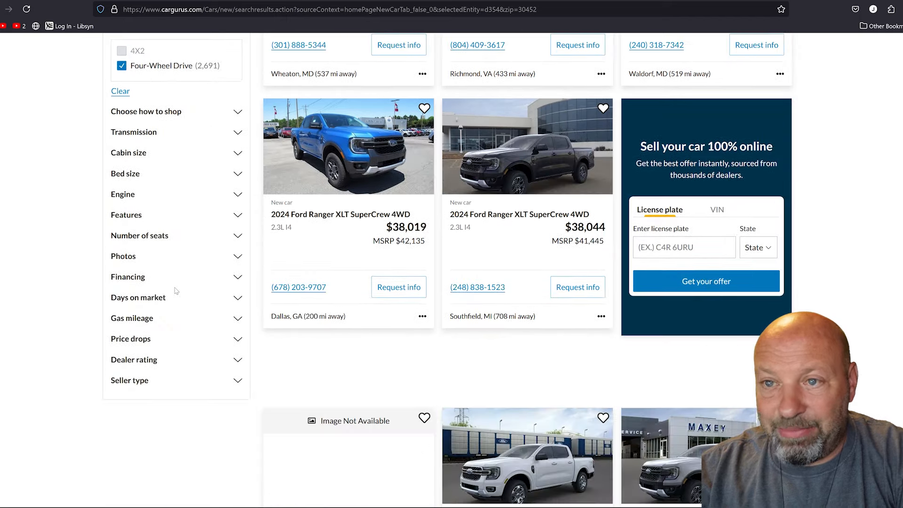
{"action": "mouse_move", "coordinate": [158, 219]}
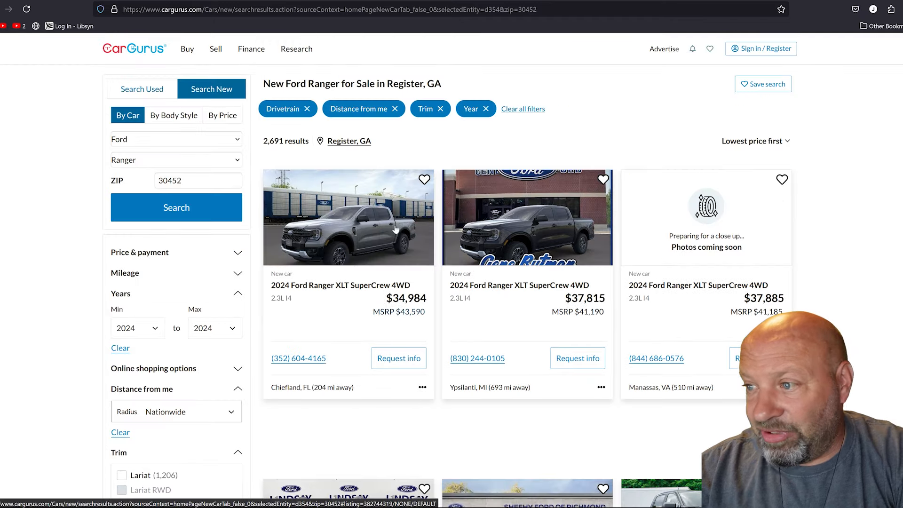
{"action": "scroll", "scroll_direction": "down", "scroll_amount": 3}
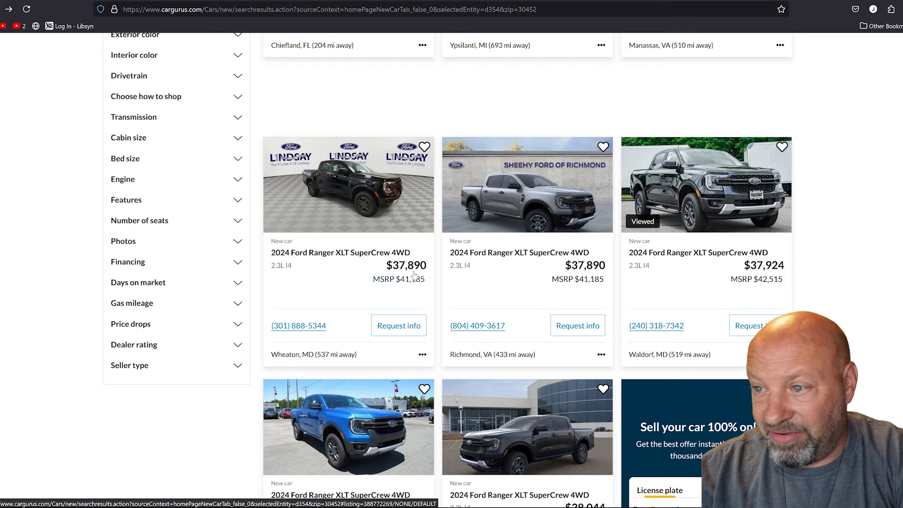
Scroll through the cheapest 2.3L I4 listings priced around $35k–$38k
{"action": "scroll", "scroll_direction": "down", "scroll_amount": 3}
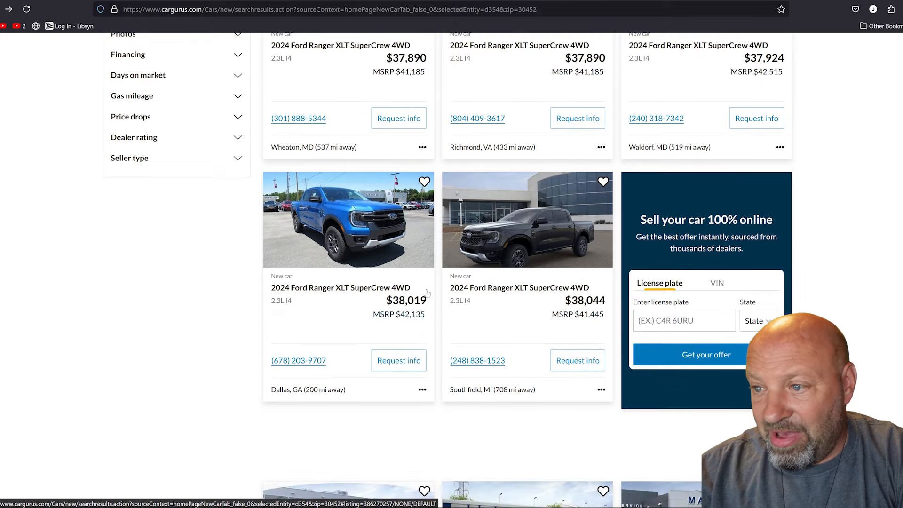
{"action": "mouse_move", "coordinate": [429, 328]}
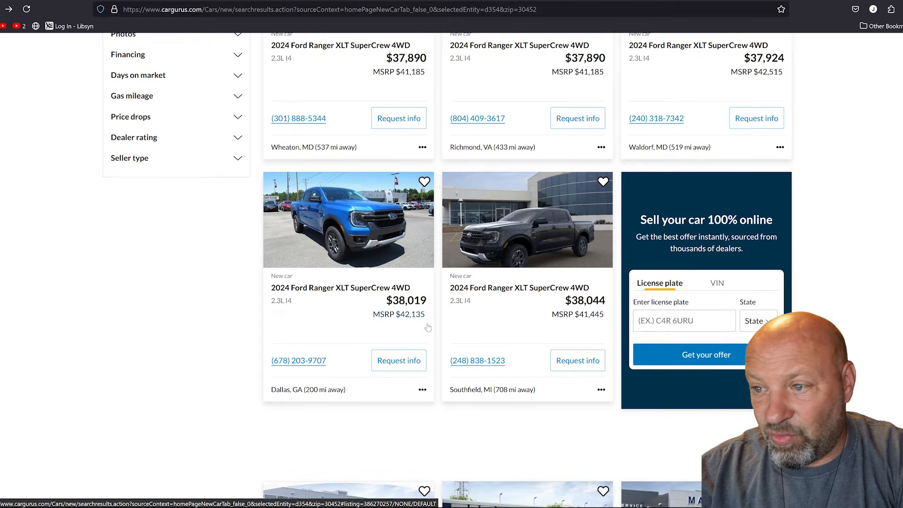
{"action": "scroll", "scroll_direction": "down", "scroll_amount": 3}
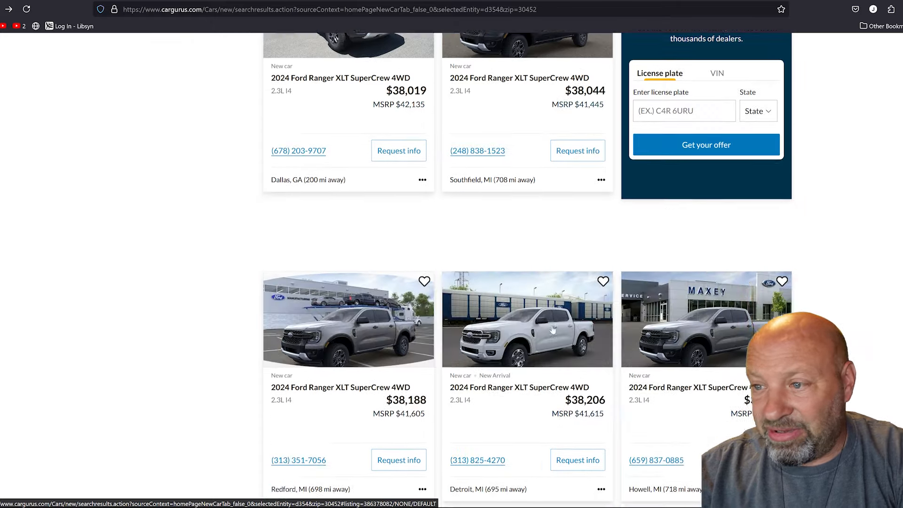
{"action": "scroll", "scroll_direction": "down", "scroll_amount": 3}
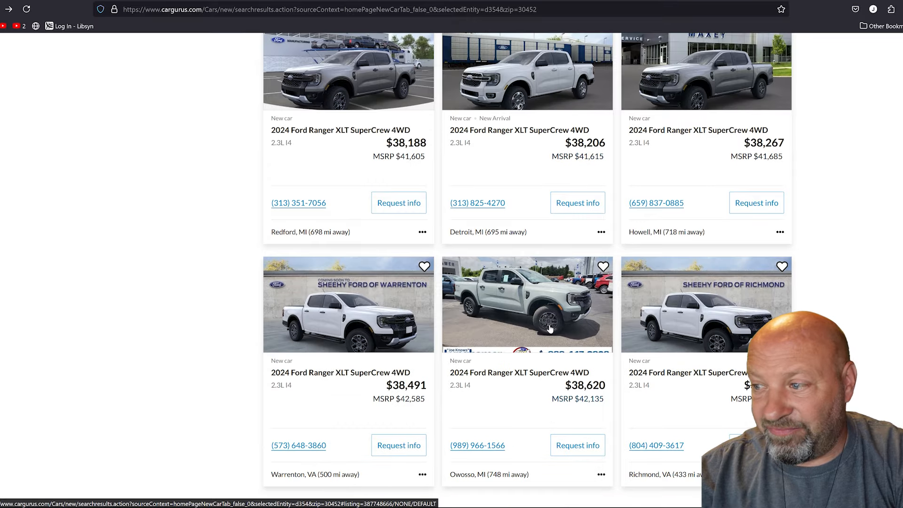
{"action": "scroll", "scroll_direction": "down", "scroll_amount": 3}
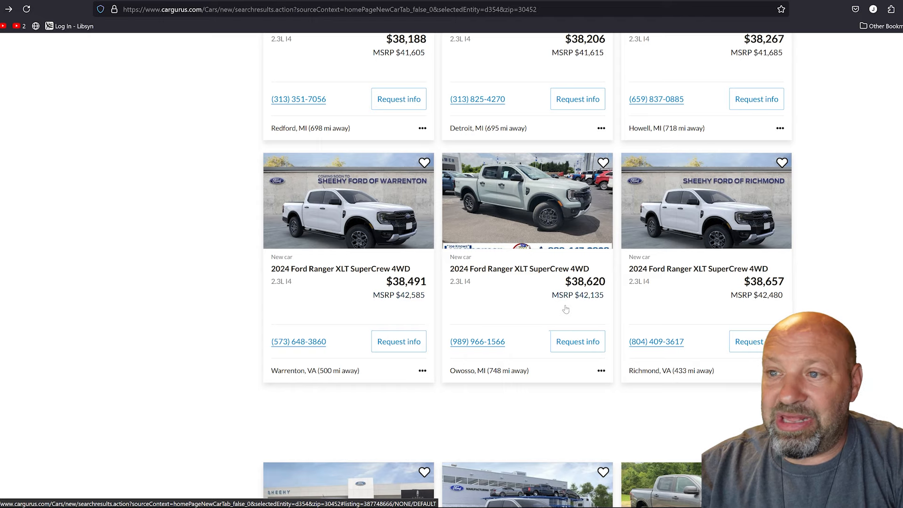
{"action": "scroll", "scroll_direction": "down", "scroll_amount": 3}
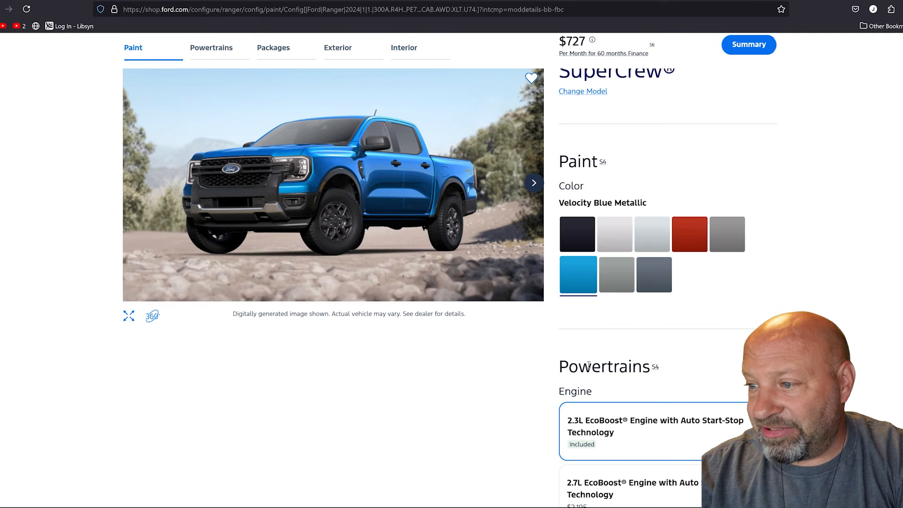
Scroll the configurator to the Powertrains section showing the XLT's 2.3L and 2.7L EcoBoost choices
{"action": "scroll", "scroll_direction": "down", "scroll_amount": 3}
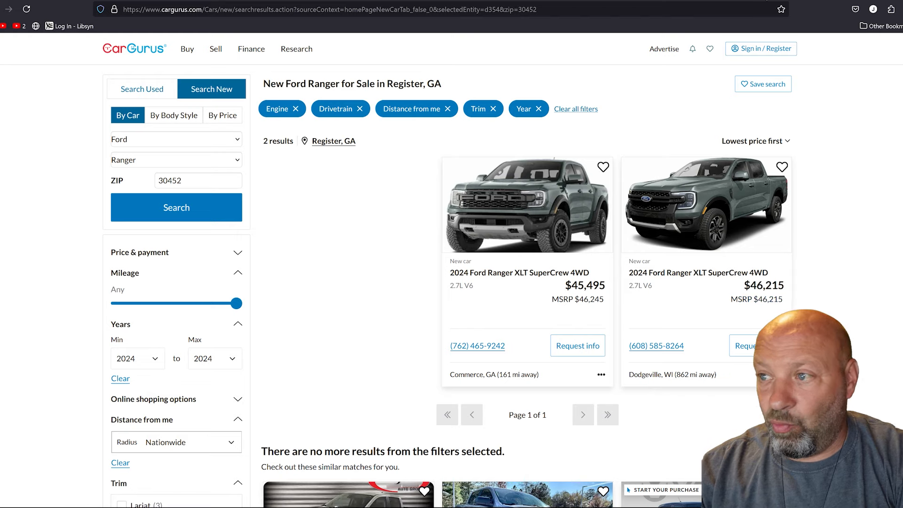
Check Ford's Ranger model starting prices, then show CarGurus' 2,691 XLT 4WD results with the cheapest 2.3L at $34,984
{"action": "scroll", "scroll_direction": "down", "scroll_amount": 3}
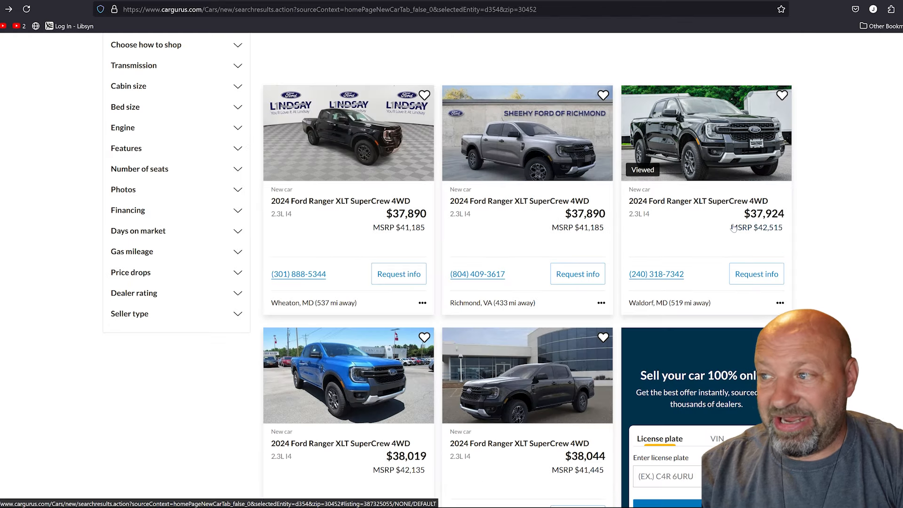
{"action": "mouse_move", "coordinate": [660, 121]}
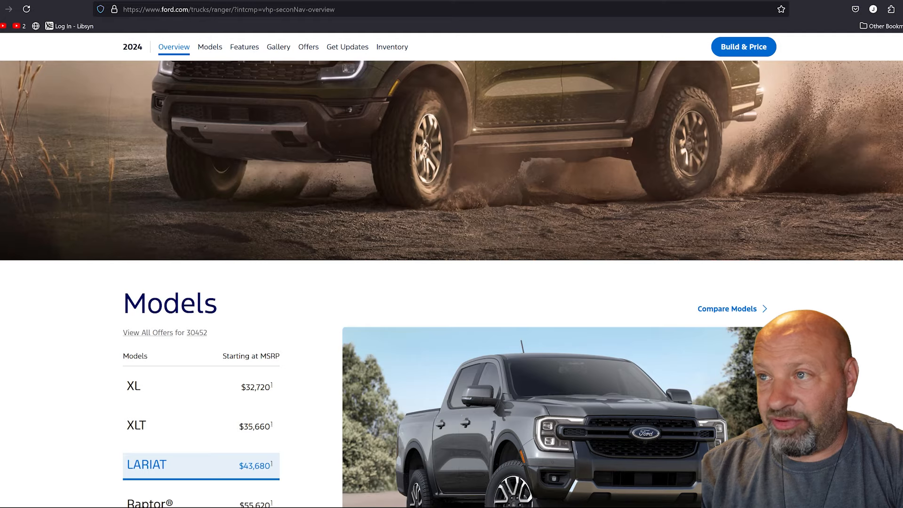
{"action": "left_click", "coordinate": [743, 47]}
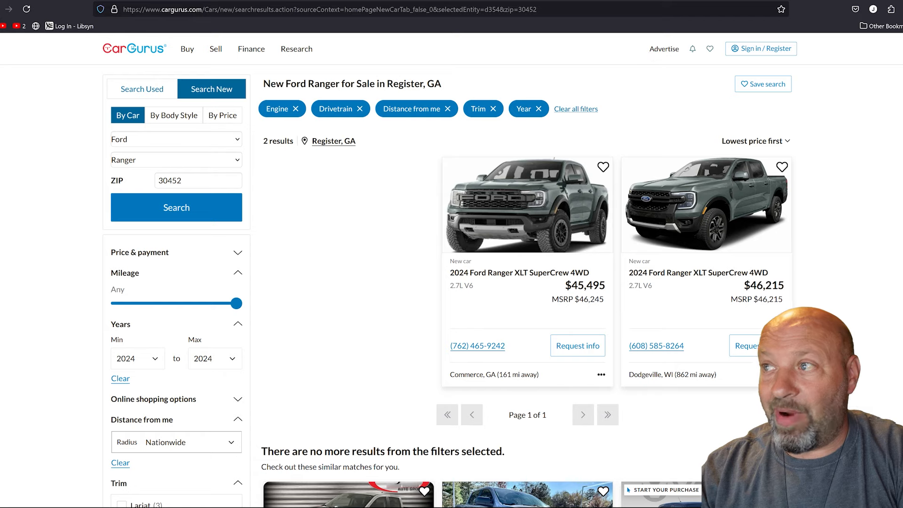
{"action": "scroll", "scroll_direction": "down", "scroll_amount": 3}
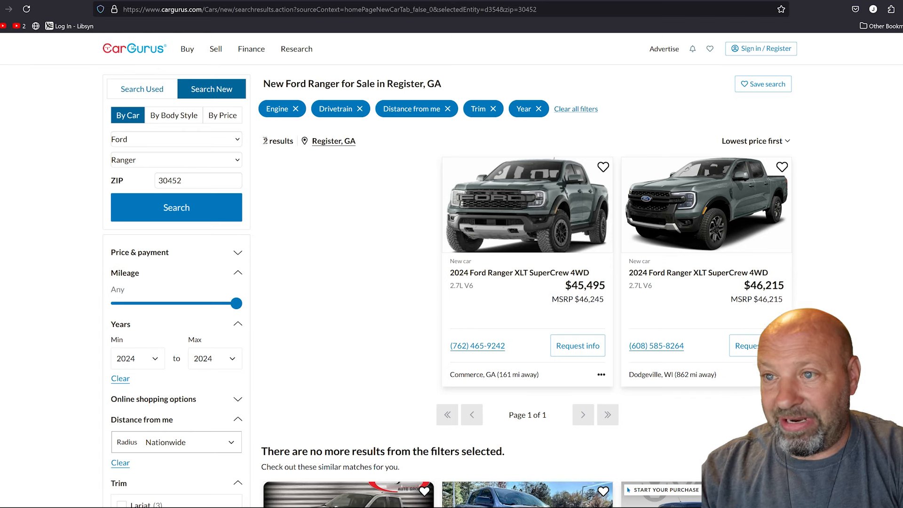
{"action": "scroll", "scroll_direction": "down", "scroll_amount": 3}
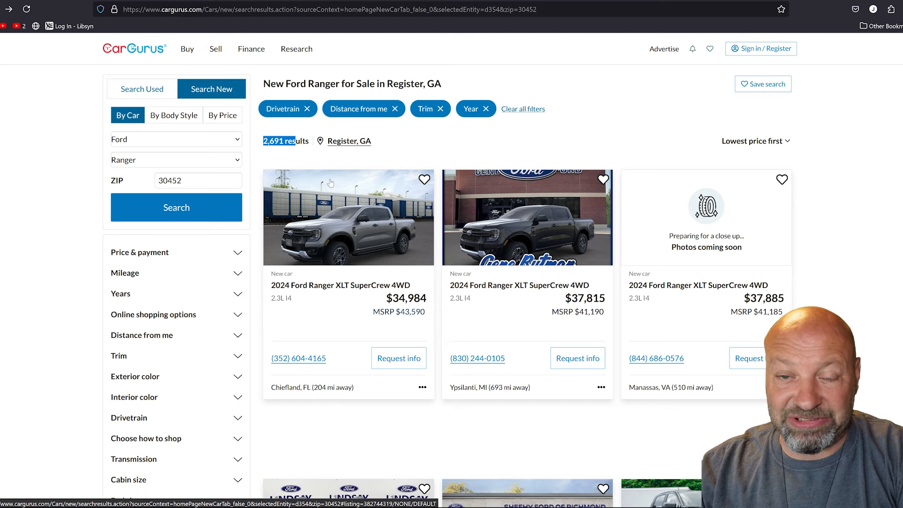
{"action": "mouse_move", "coordinate": [422, 198]}
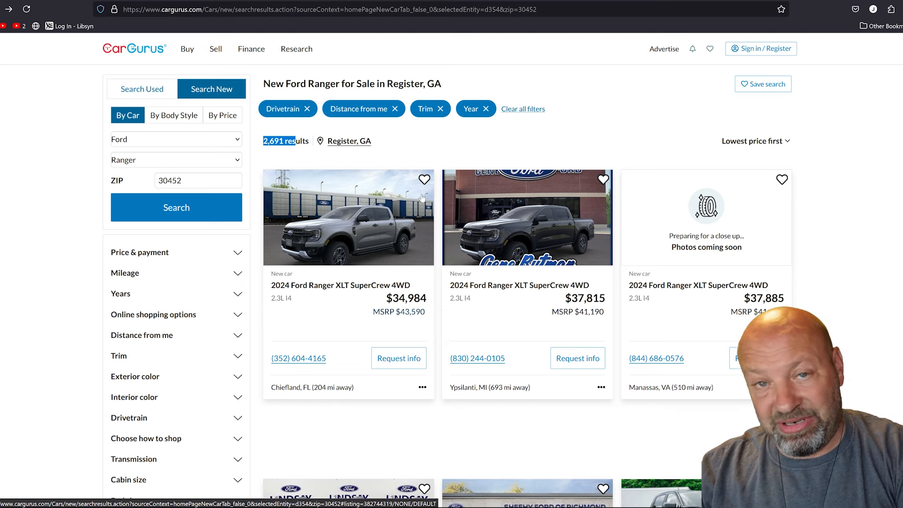